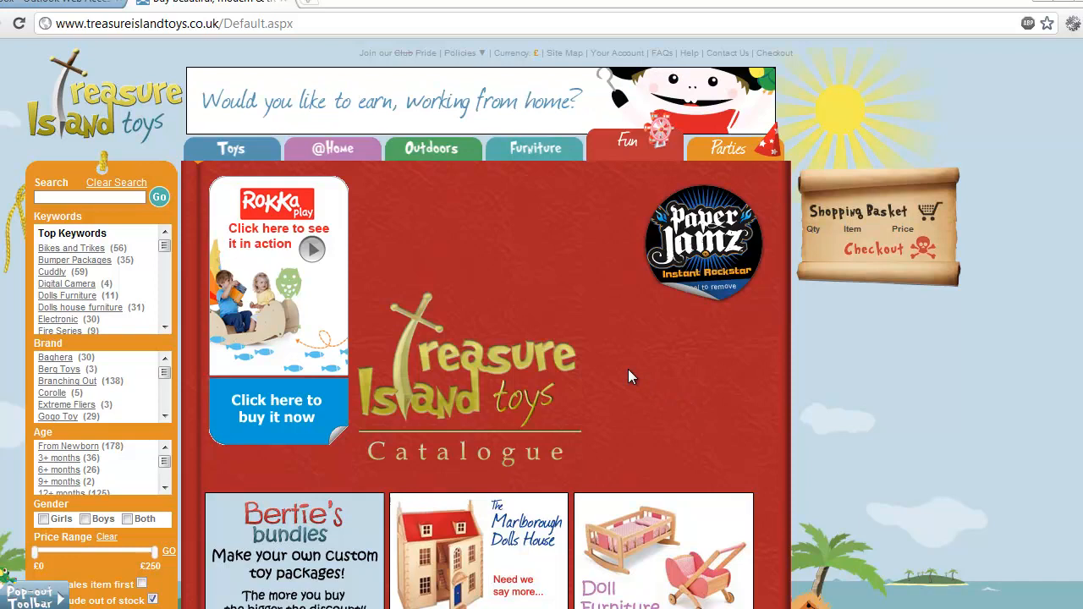
Step: Browse the Toys section of the Treasure Island Toys site and its product categories
click(232, 149)
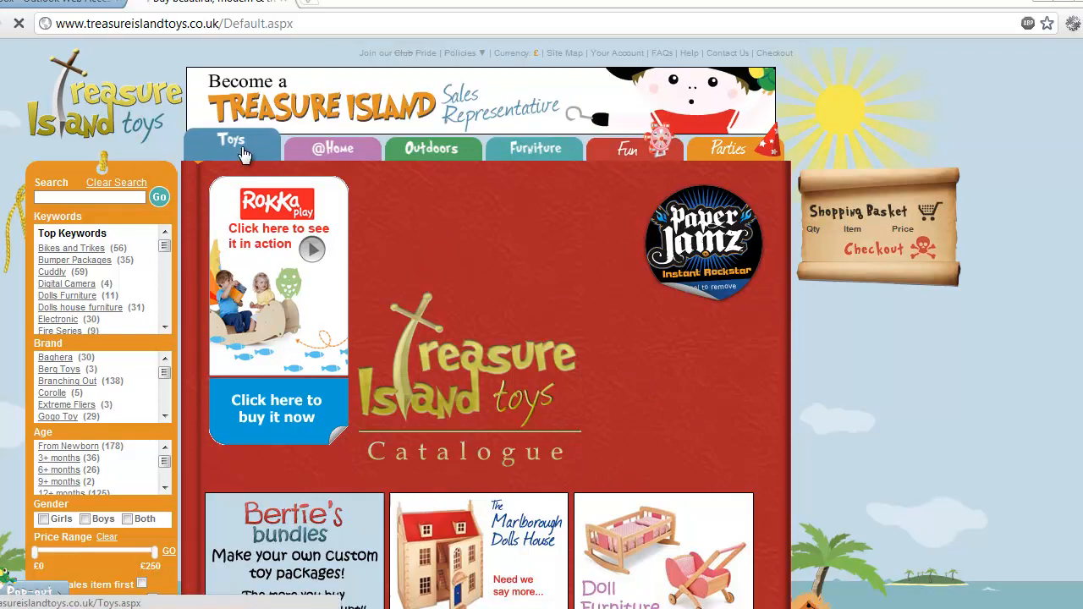
click(230, 139)
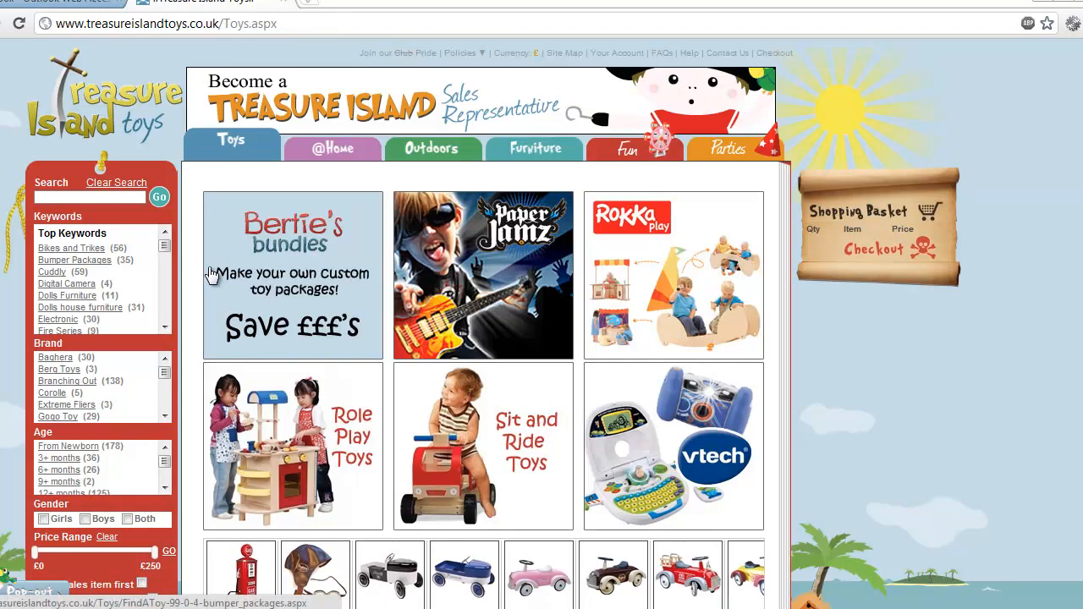
scroll(down, 3)
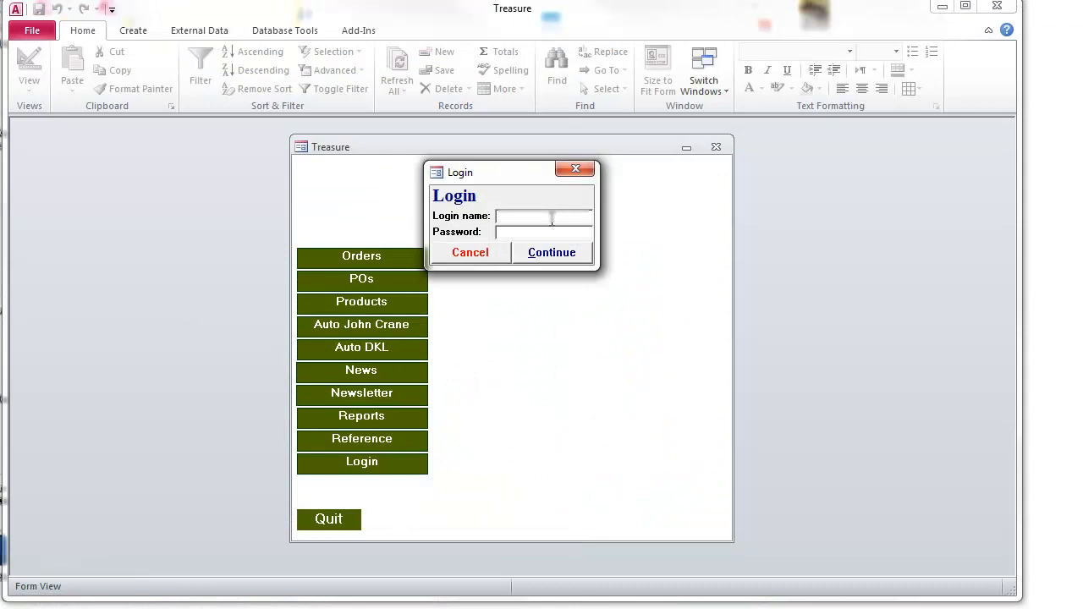
Step: Log into the Treasure database and reach its main menu of sections
click(543, 232)
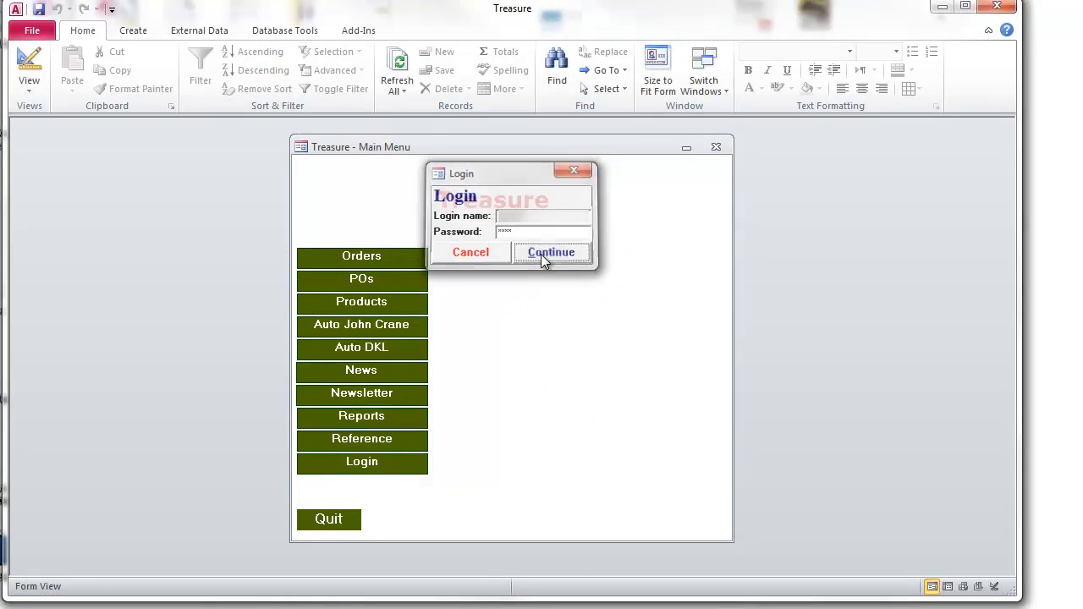
click(552, 252)
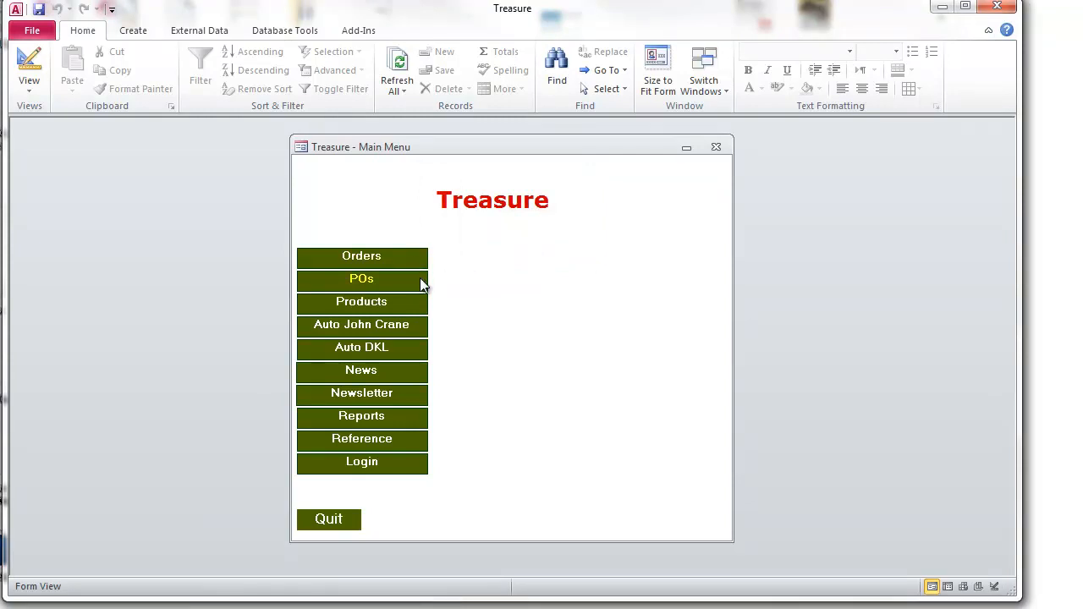
mouse_move(423, 330)
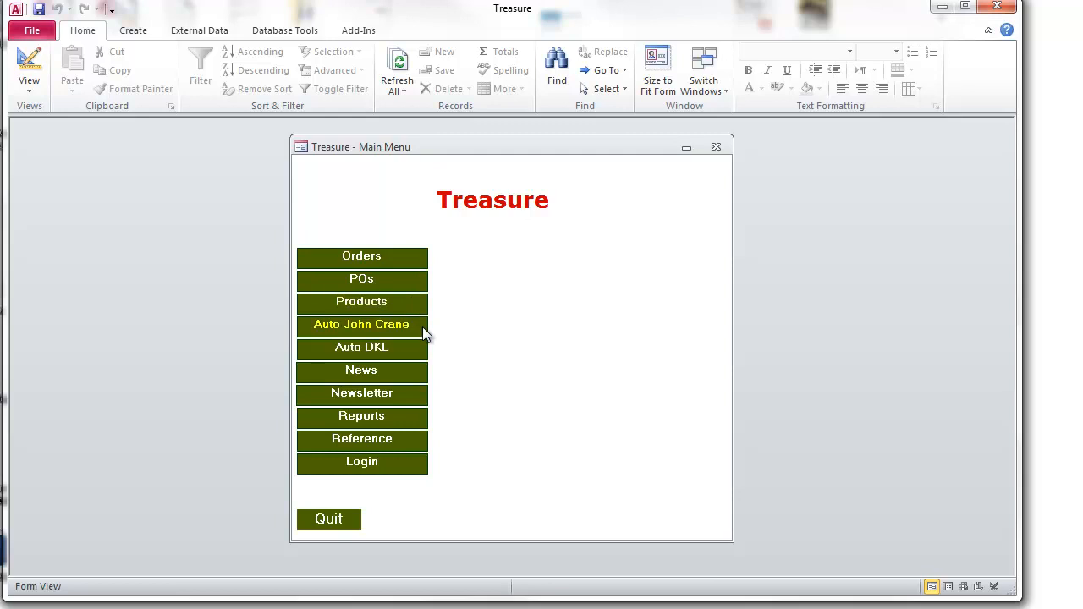
mouse_move(399, 356)
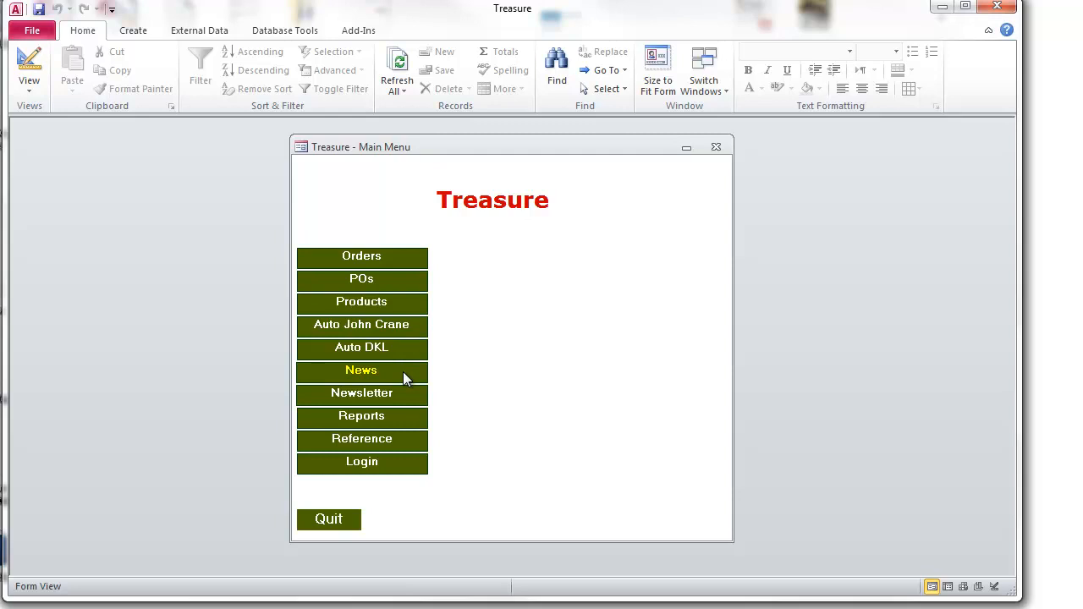
mouse_move(417, 403)
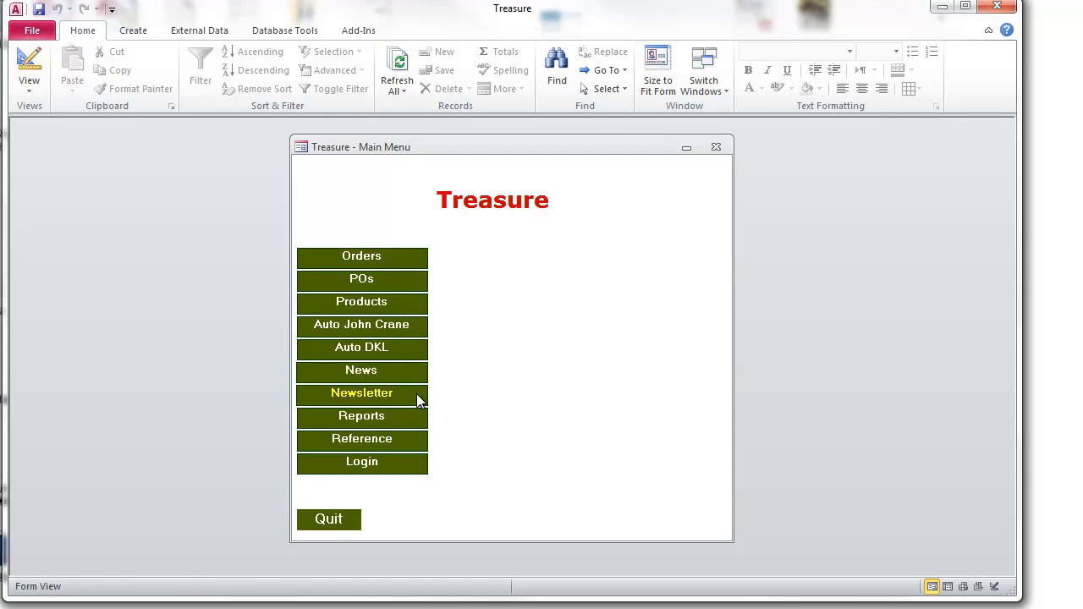
click(362, 440)
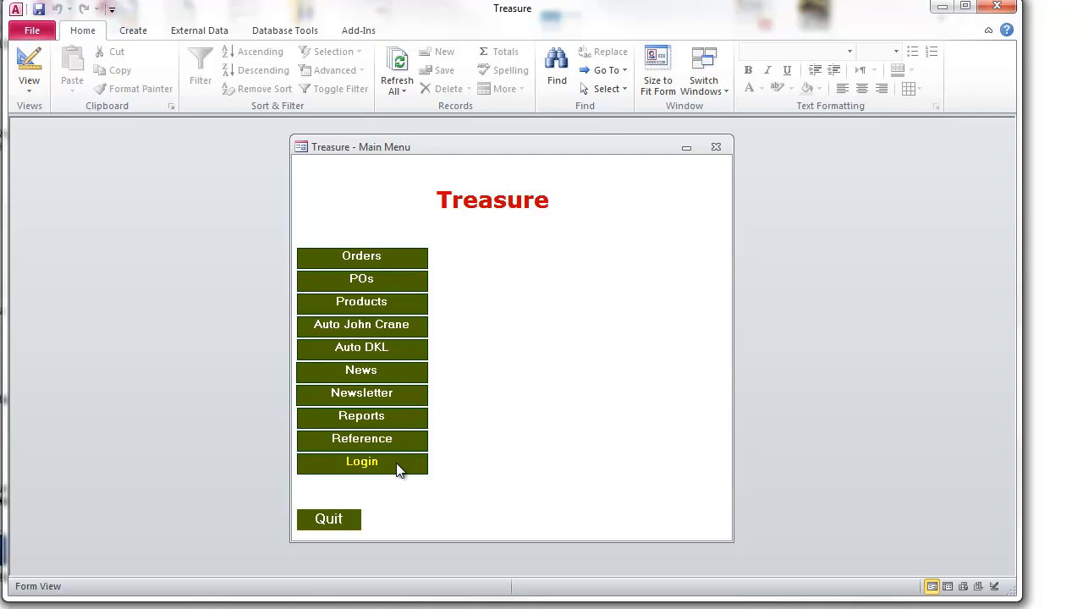
mouse_move(389, 256)
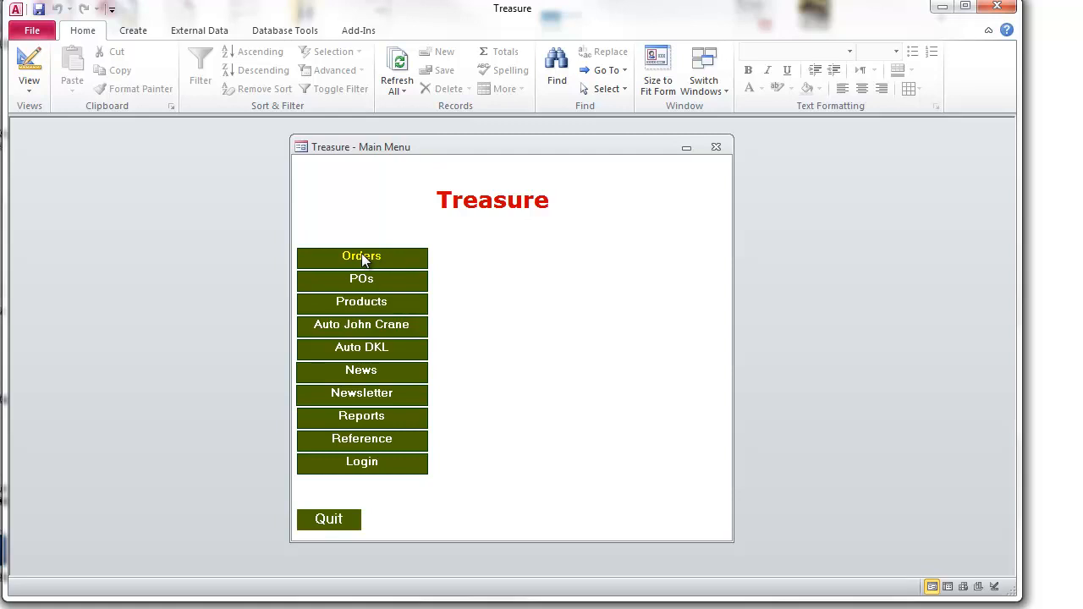
Step: Show the Order List from the main menu and bring up its Order Filter form
click(362, 258)
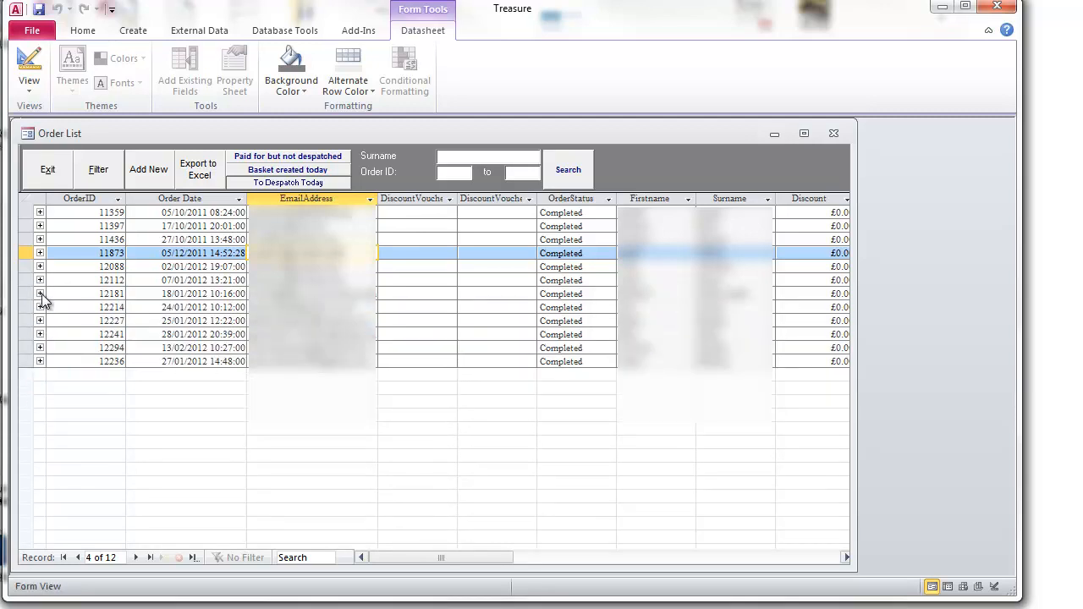
click(82, 31)
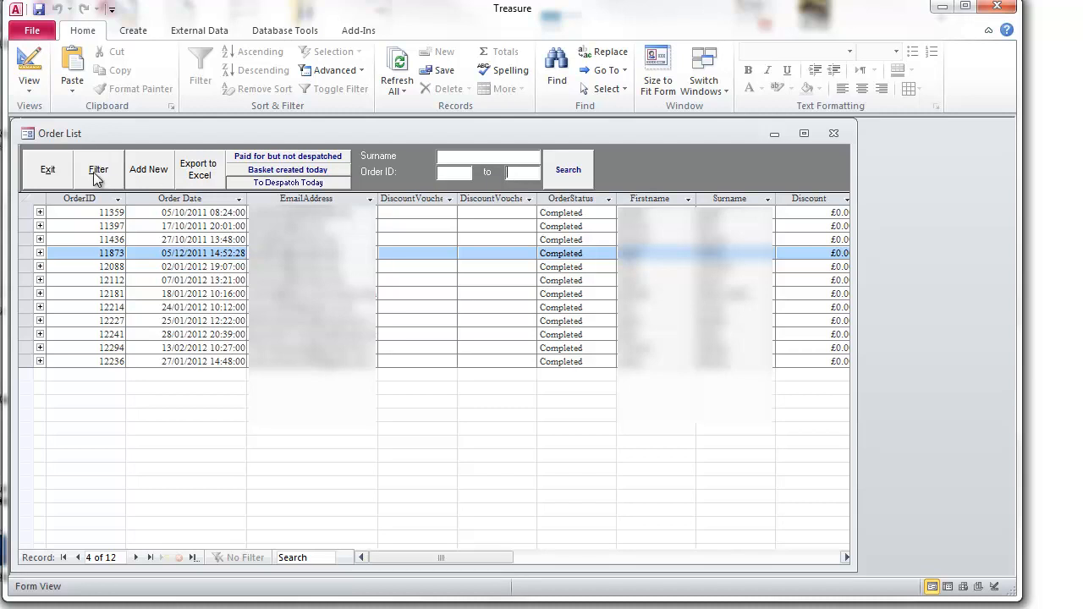
click(99, 170)
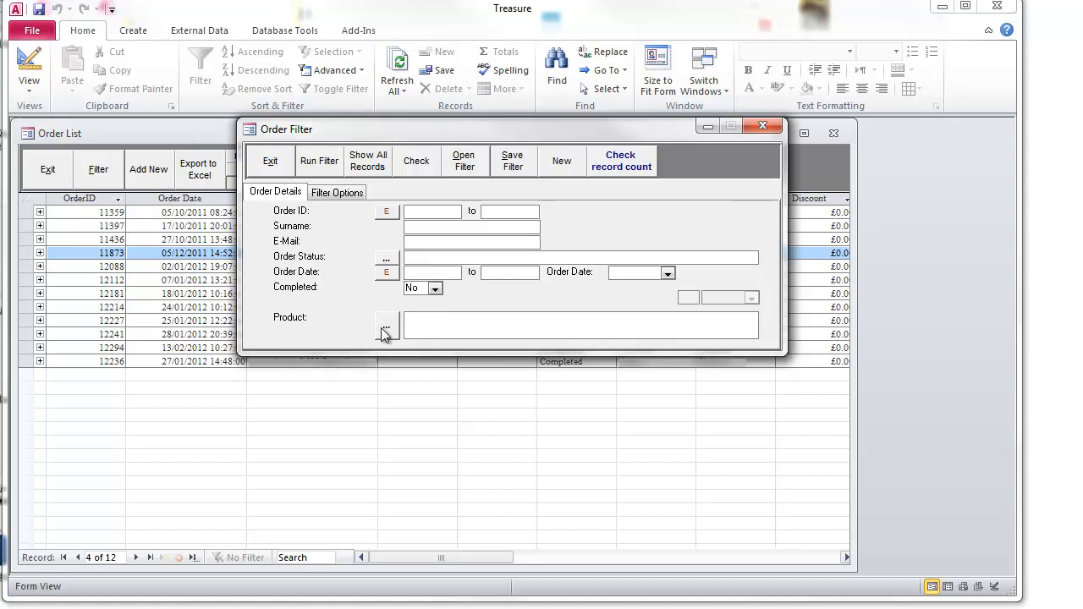
Step: Exit the Order Filter form to return to the Order List
click(386, 326)
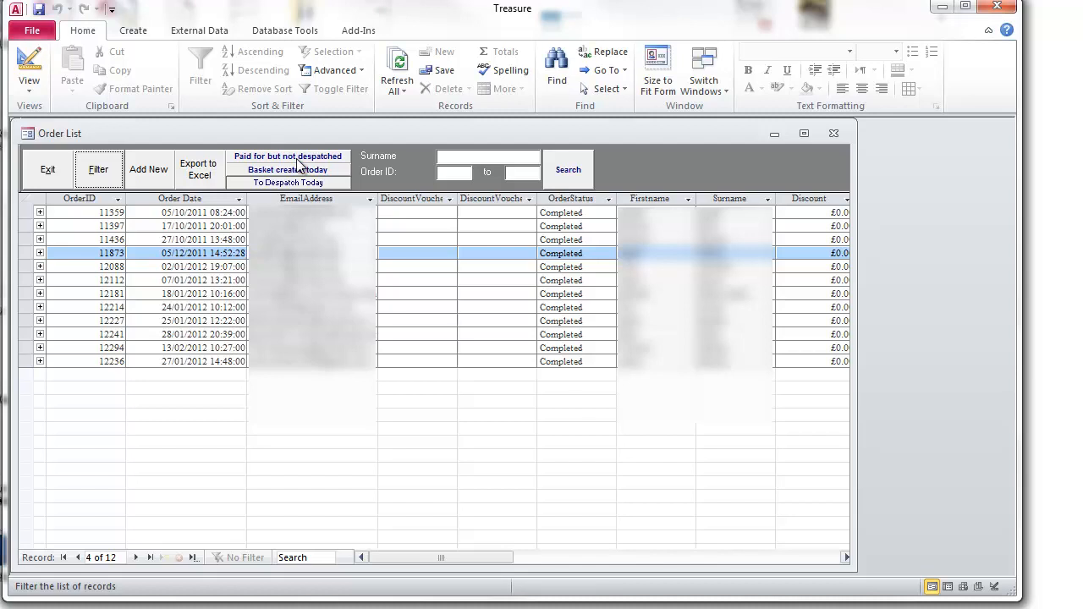
mouse_move(308, 198)
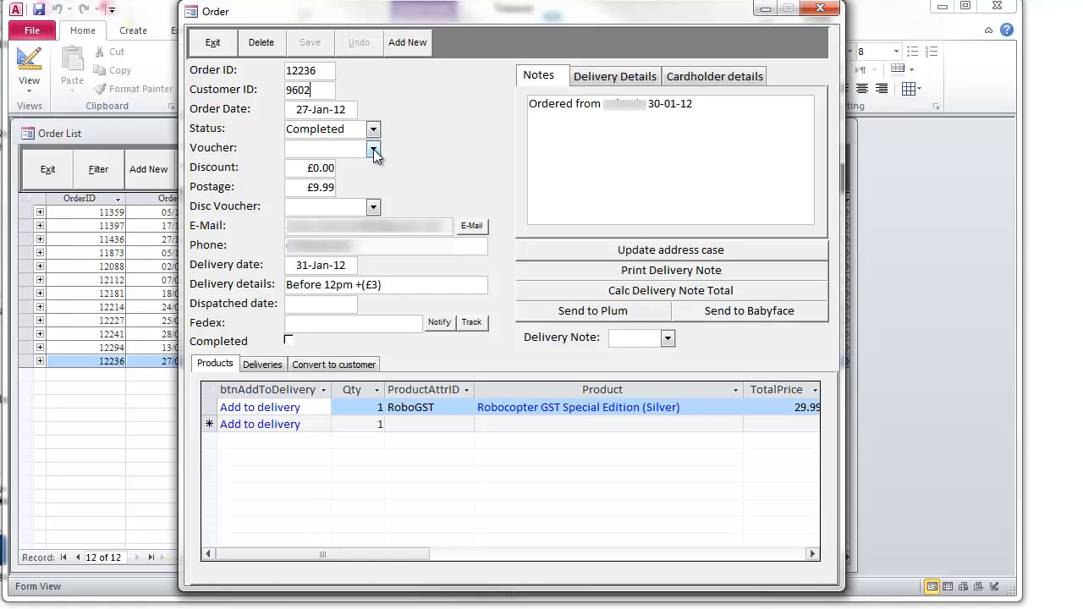
mouse_move(352, 264)
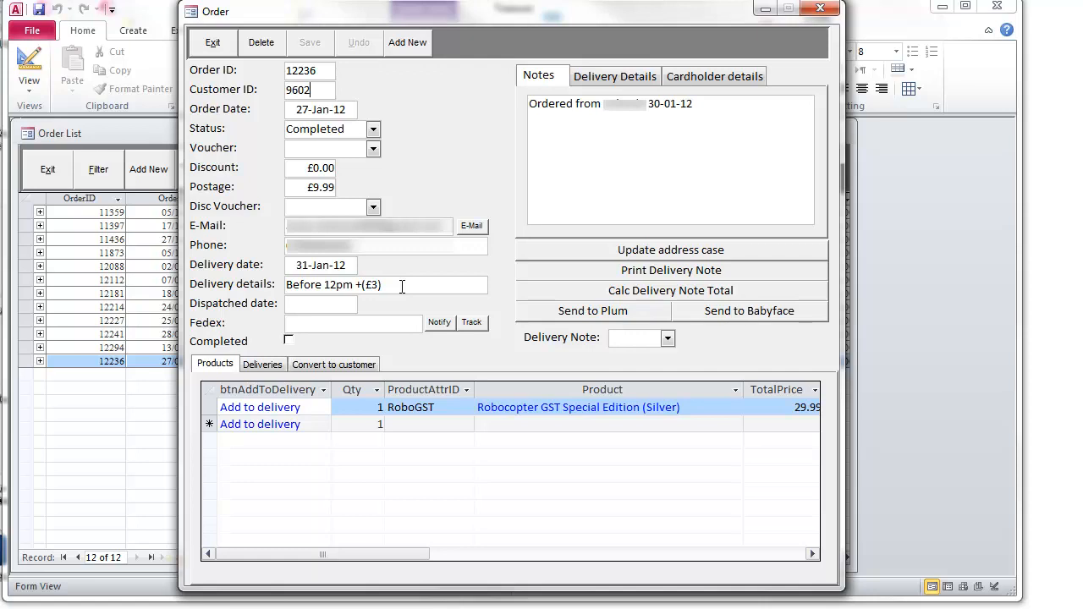
Step: View the Delivery Details of order 12236 in its Order form
click(356, 322)
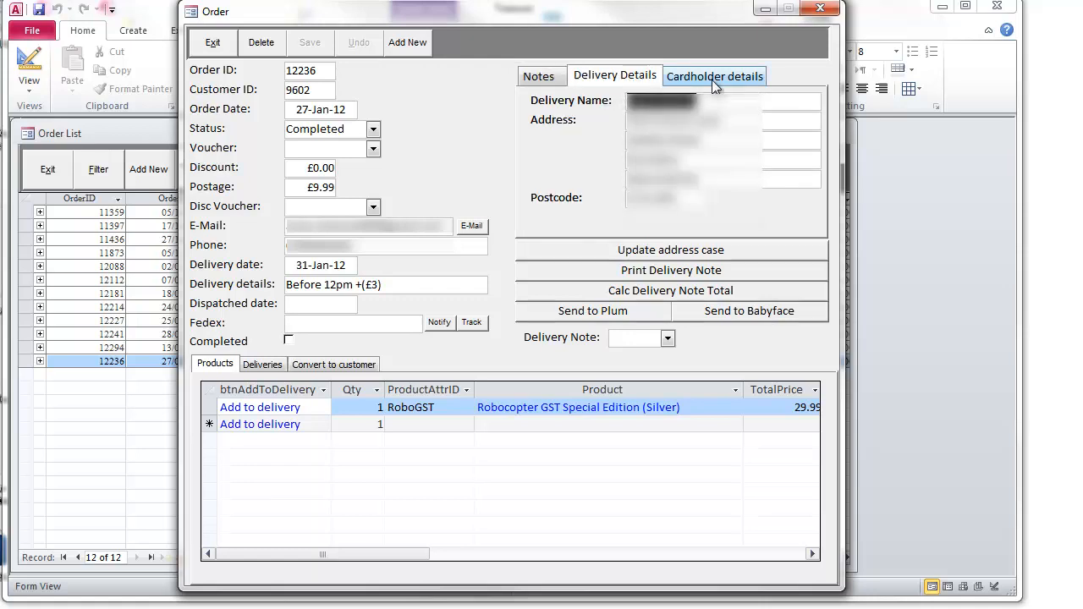
Step: Review order 12236's Cardholder and Delivery details, then exit its form
click(714, 74)
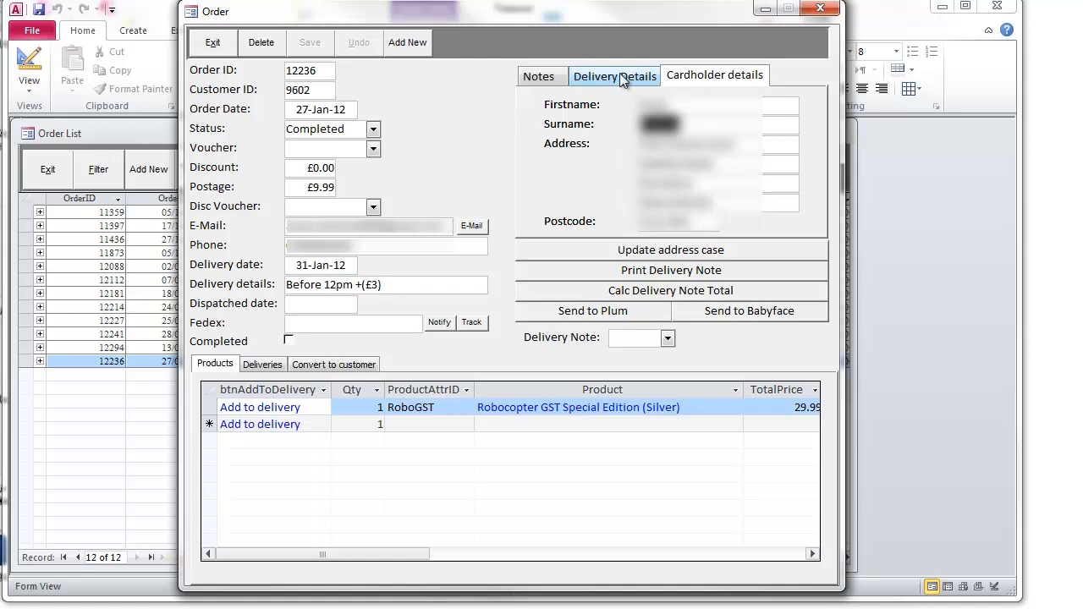
click(615, 74)
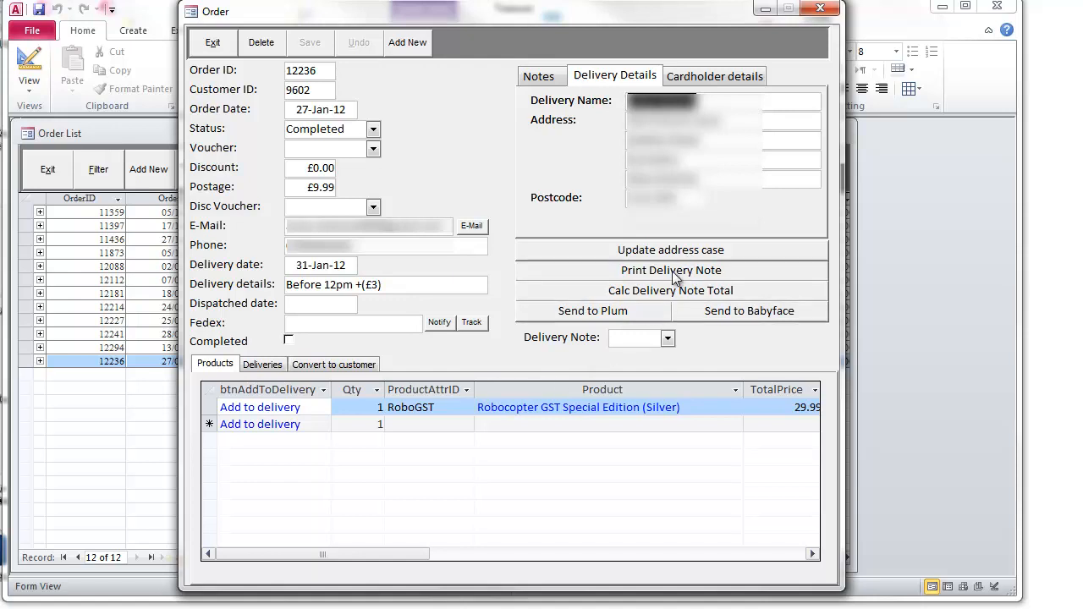
mouse_move(572, 321)
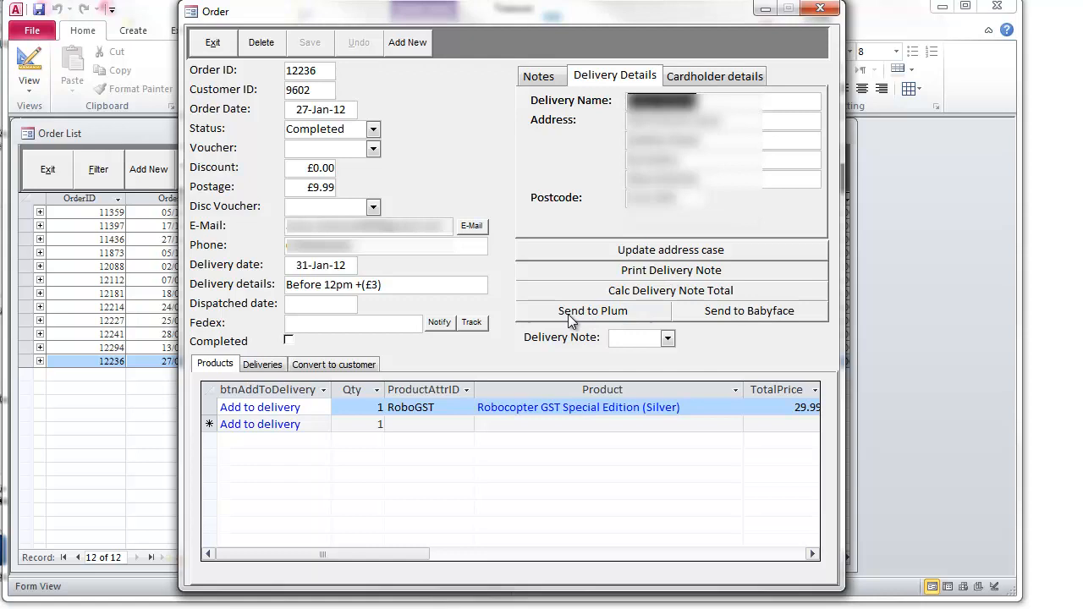
mouse_move(768, 323)
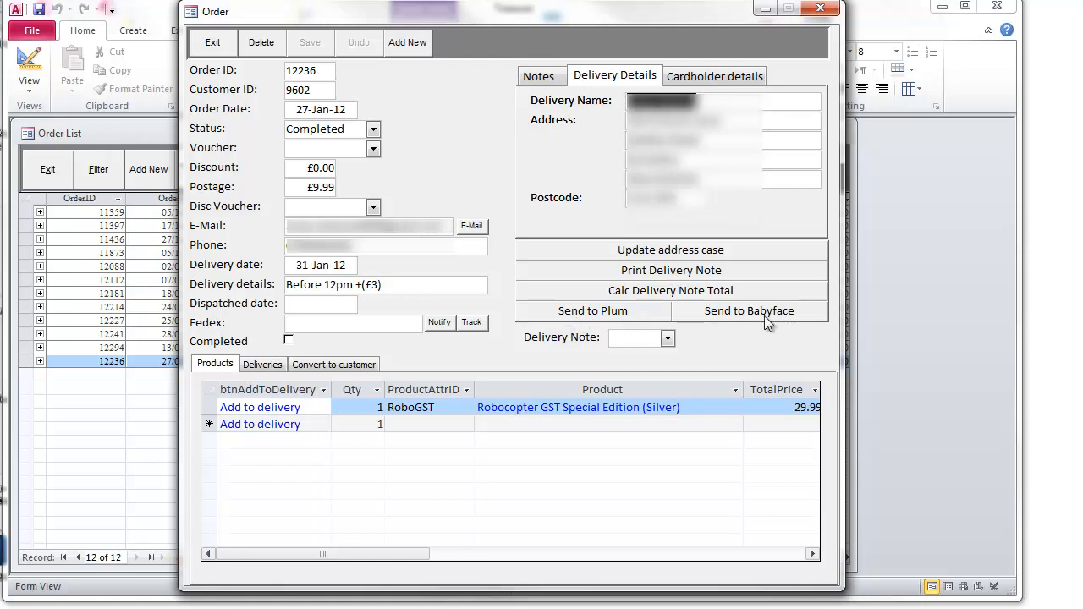
mouse_move(214, 43)
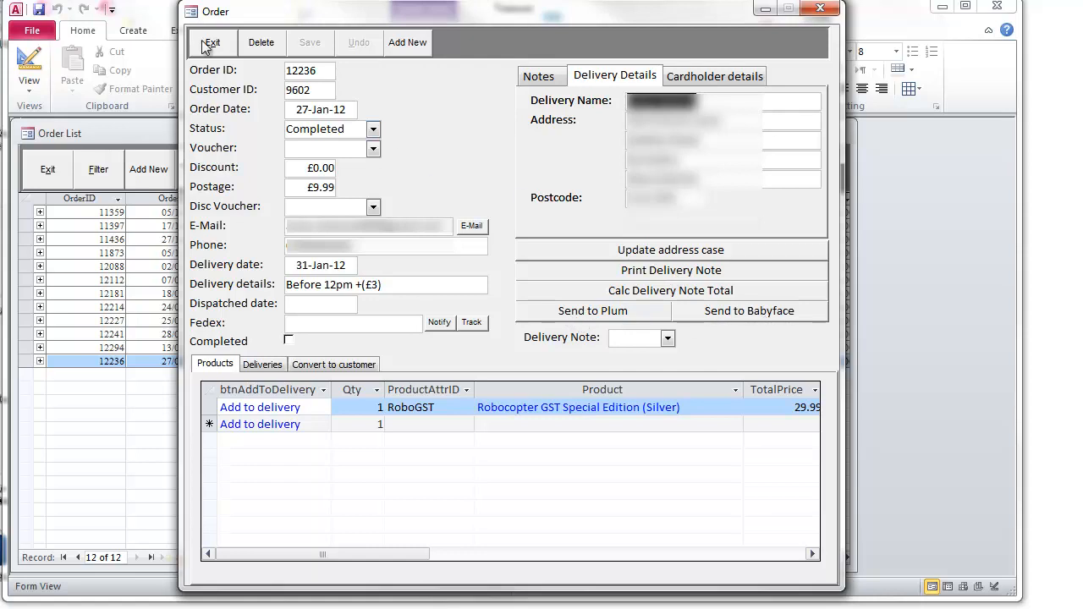
click(212, 42)
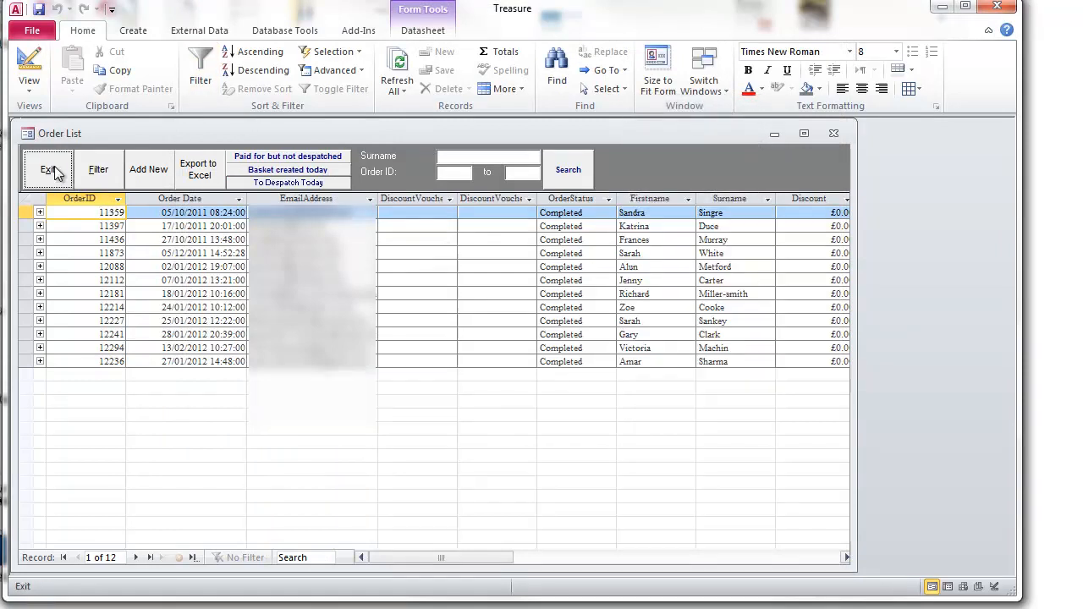
Step: Exit the Order List and show the Purchase Order List from the main menu
click(49, 169)
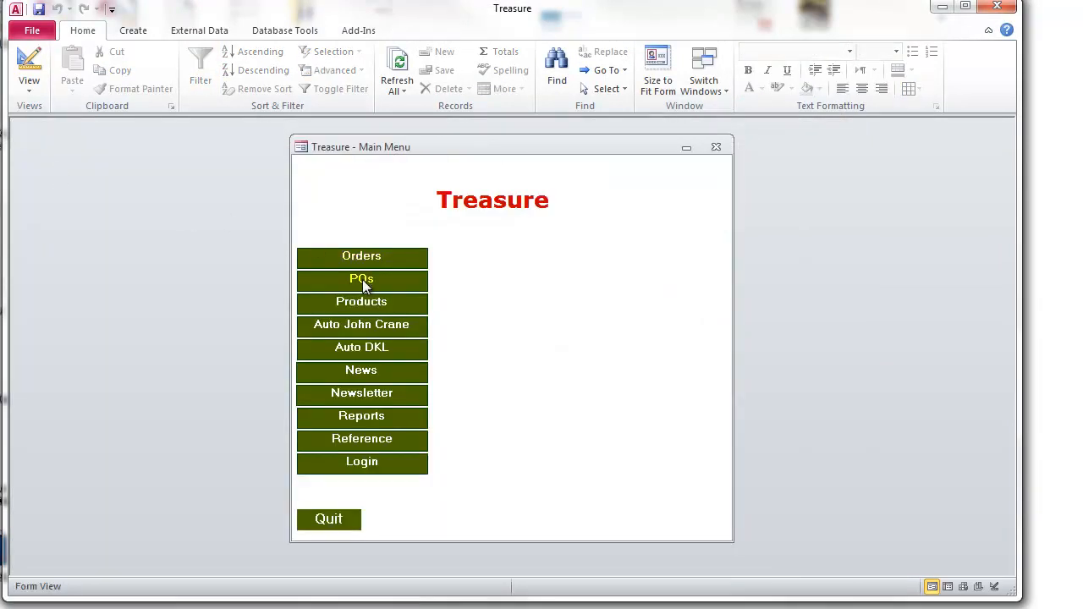
click(362, 279)
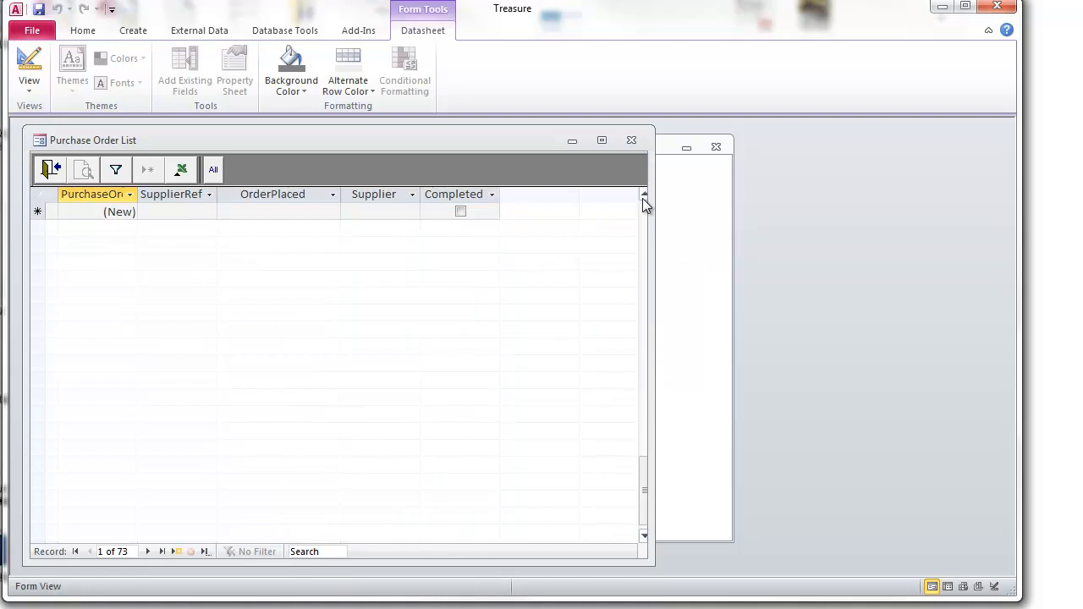
Step: View purchase order 133 from supplier John Crane in its own form
click(372, 296)
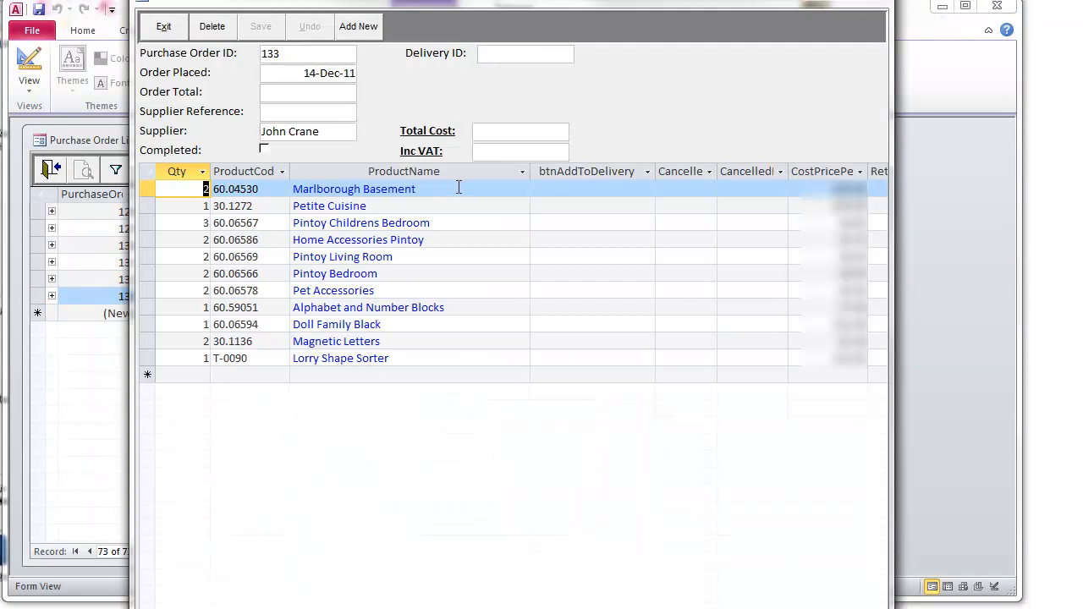
mouse_move(466, 227)
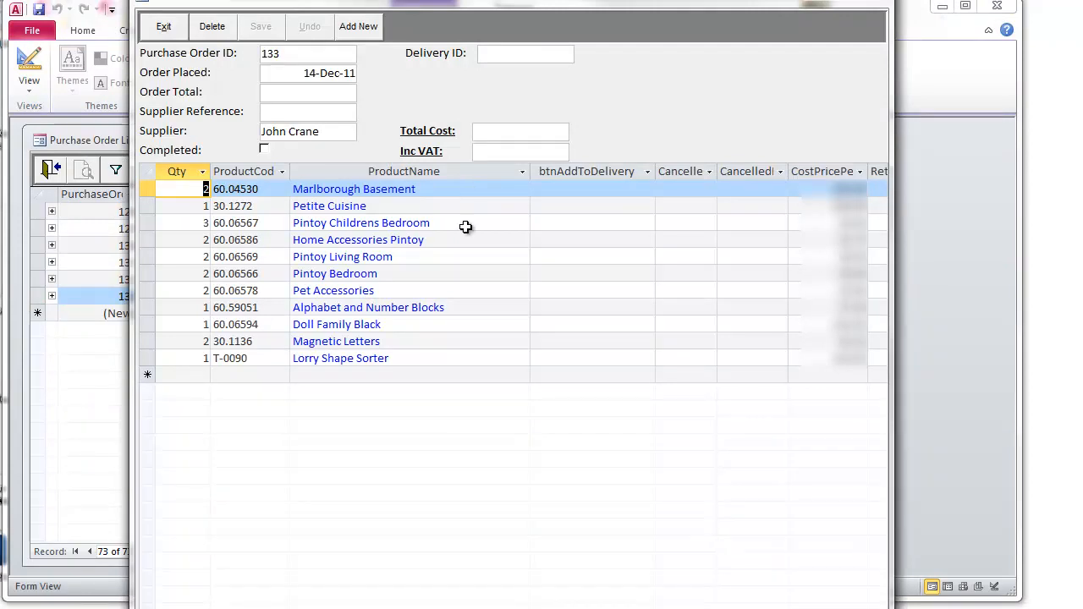
mouse_move(453, 369)
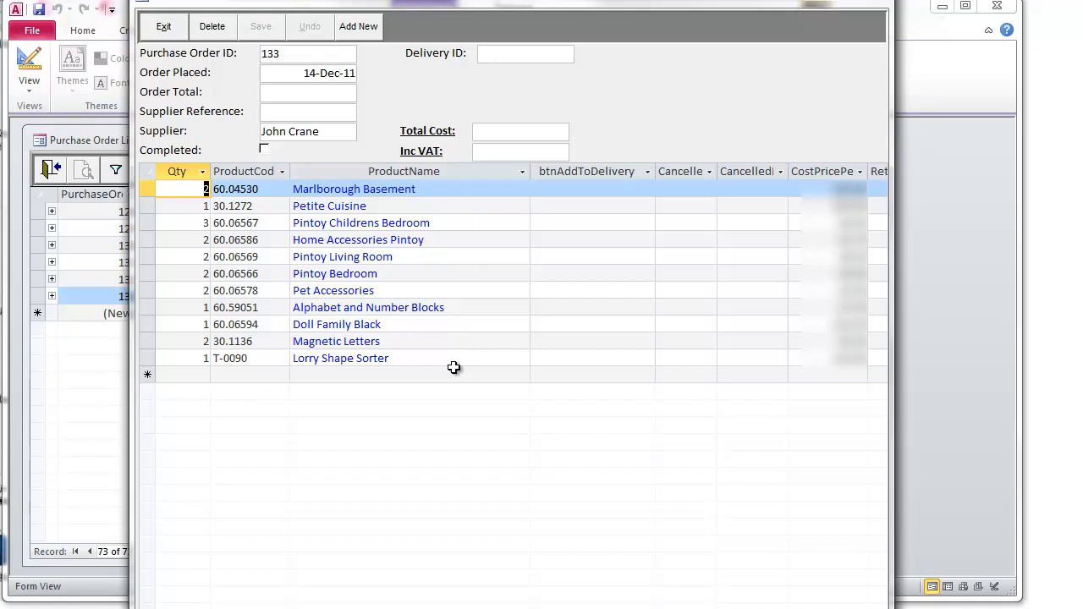
mouse_move(453, 354)
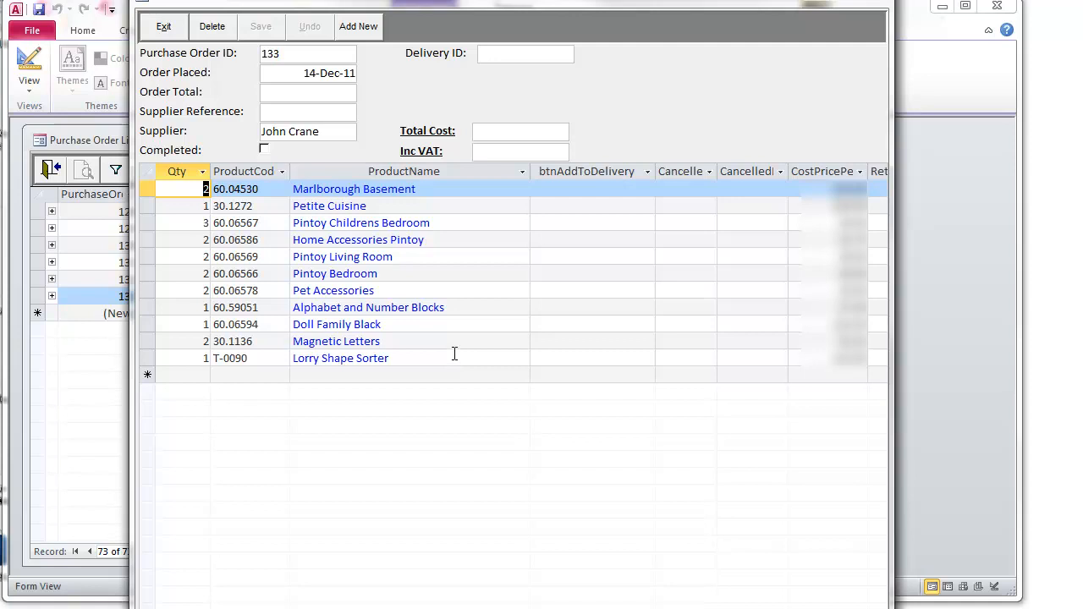
mouse_move(572, 208)
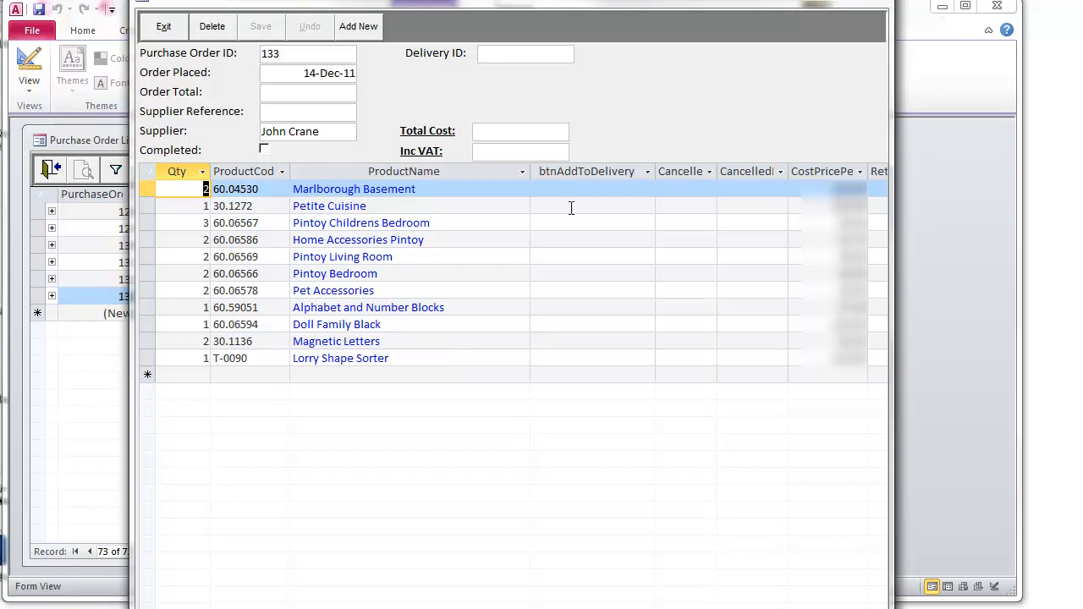
mouse_move(565, 223)
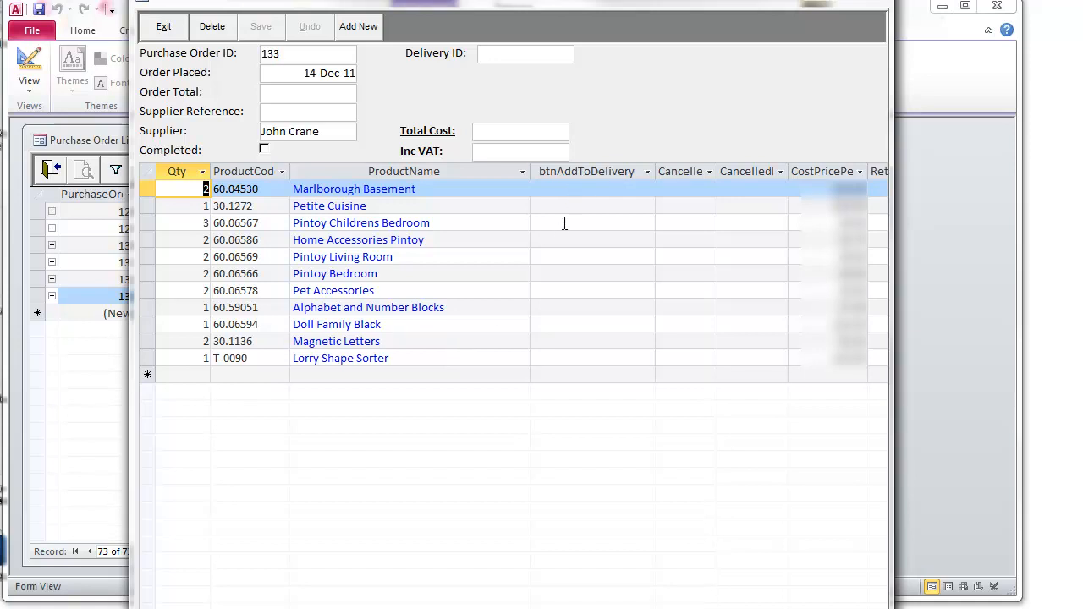
mouse_move(562, 239)
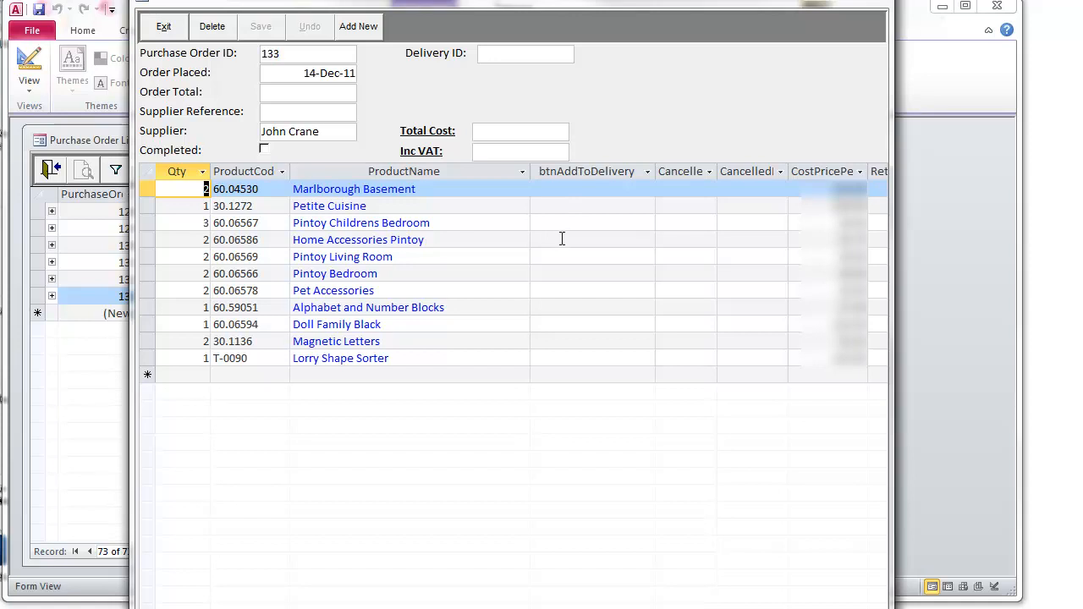
mouse_move(155, 102)
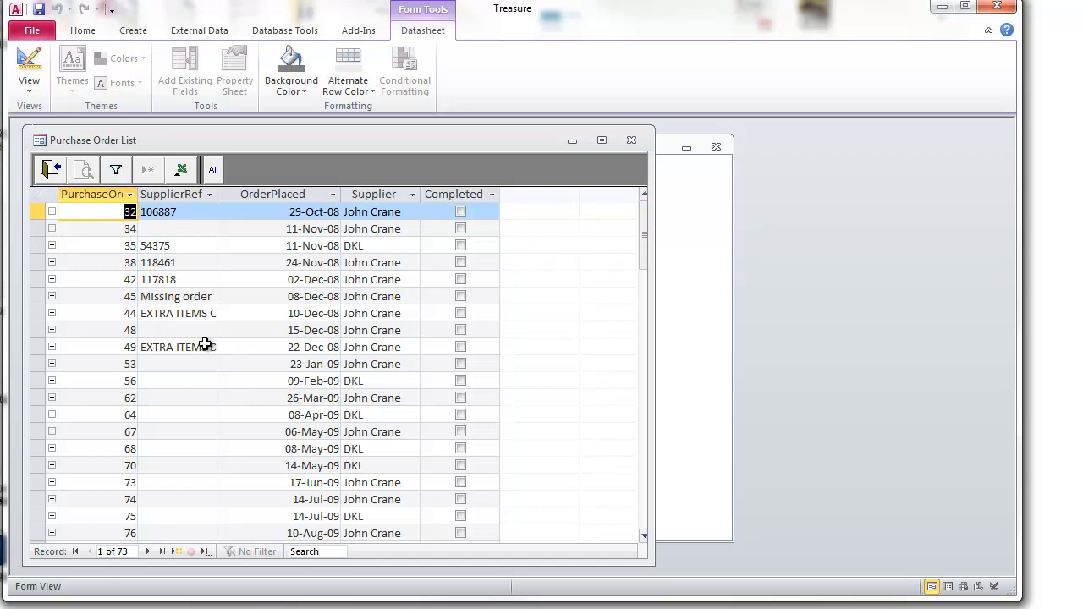
mouse_move(49, 169)
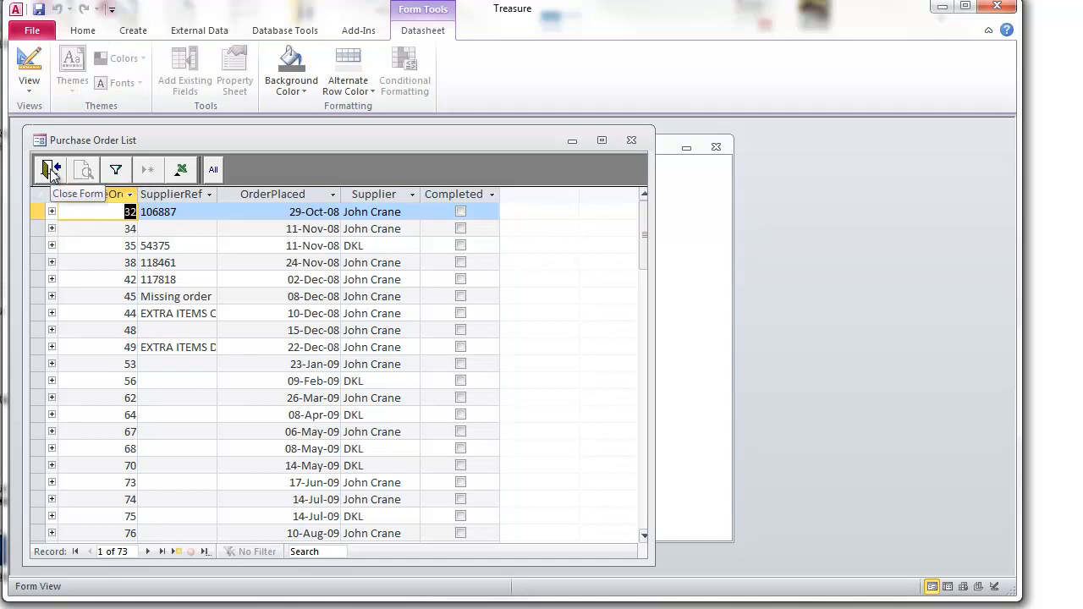
Step: Exit the Purchase Order List and filter the Product List to names starting with B
click(49, 169)
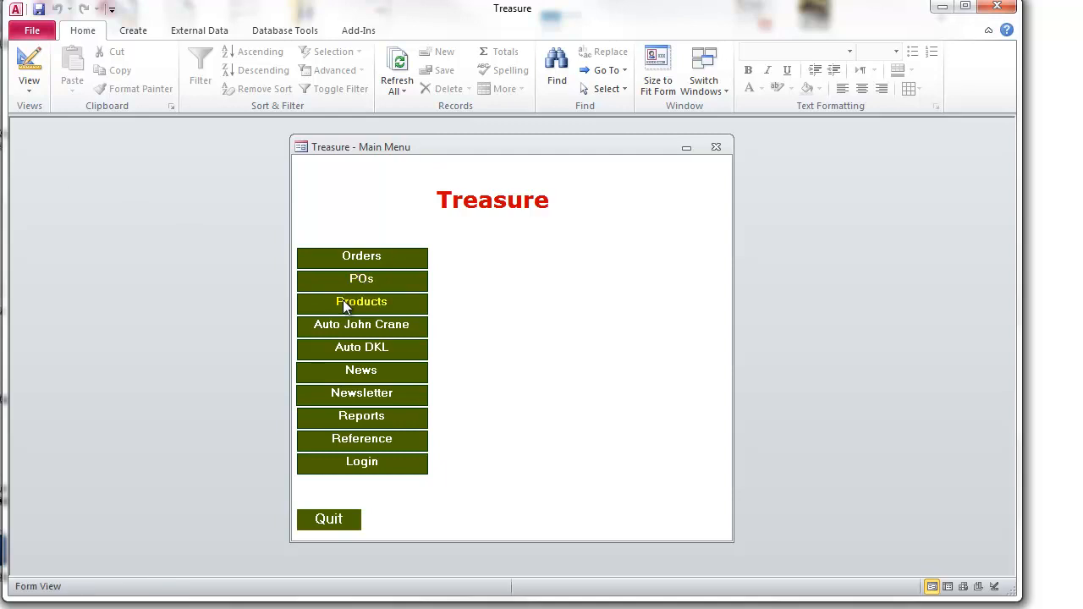
click(362, 301)
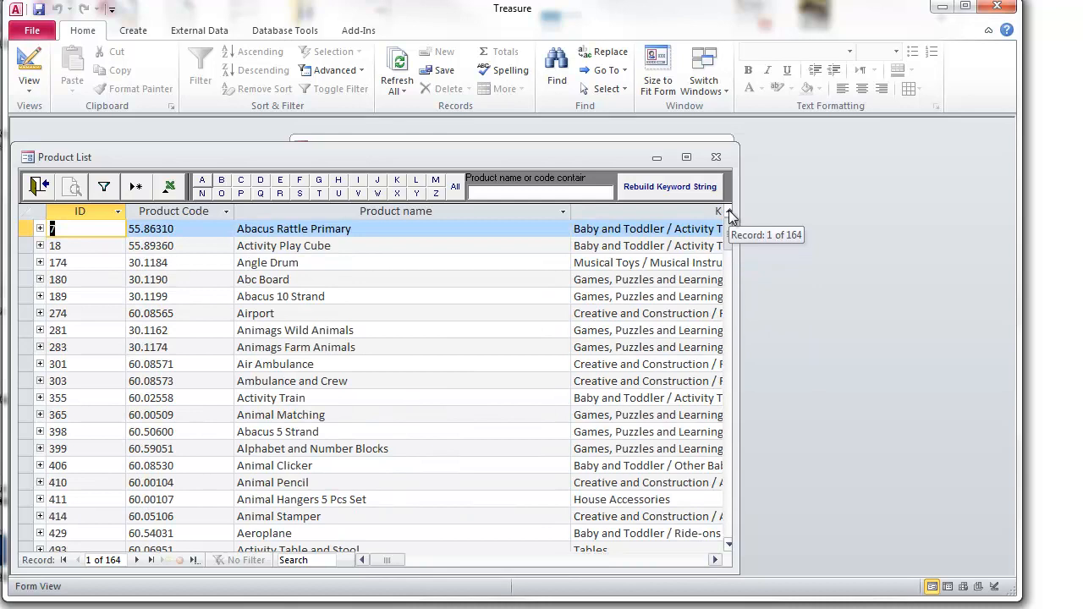
click(220, 179)
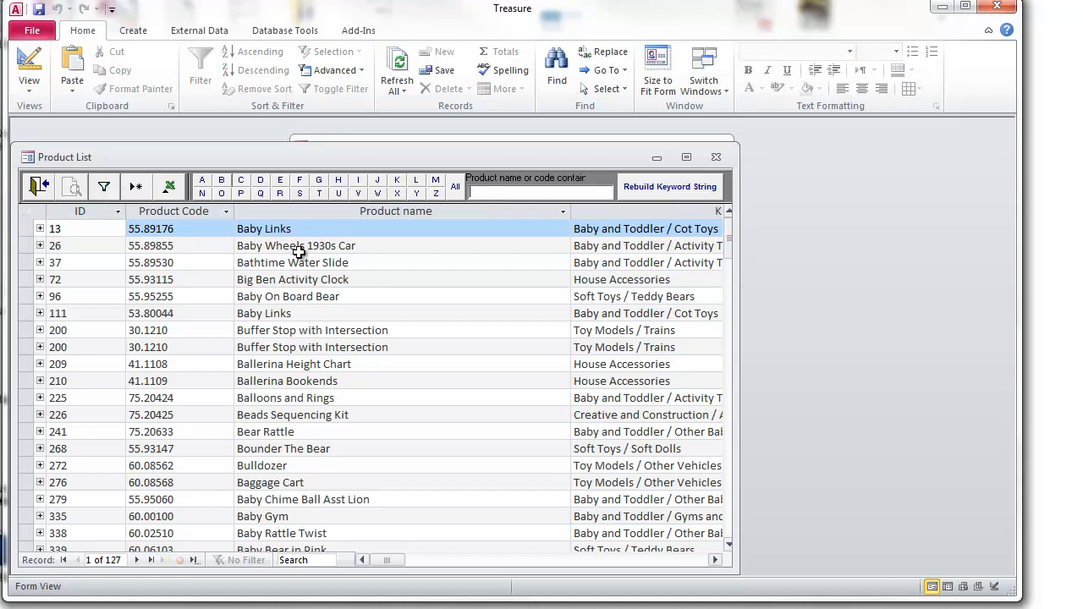
Step: View the Baby Links product record (ID 13) and its Package details
double_click(263, 229)
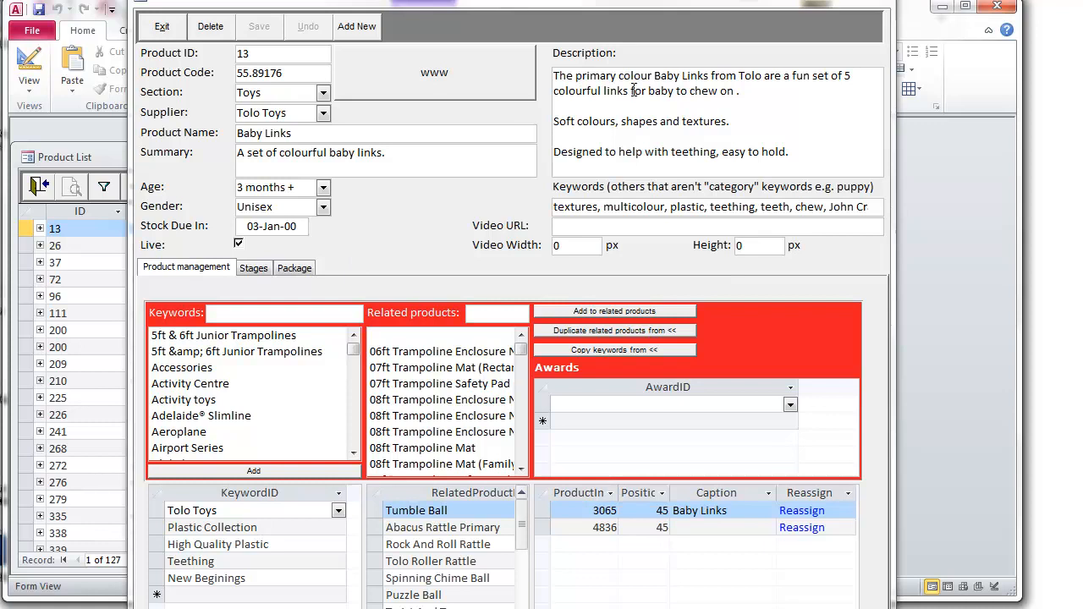
mouse_move(626, 229)
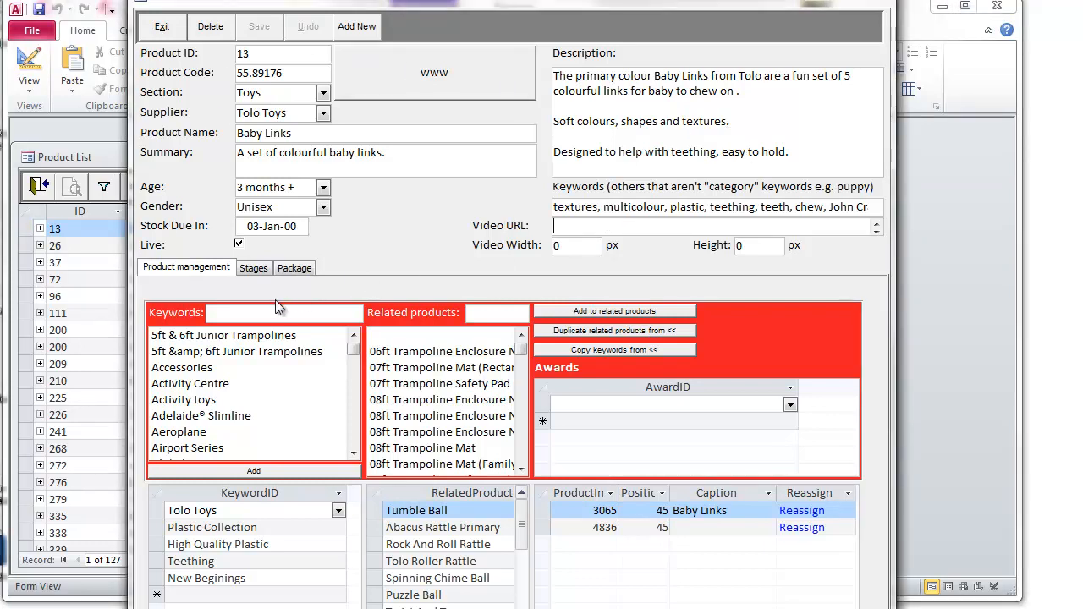
mouse_move(575, 330)
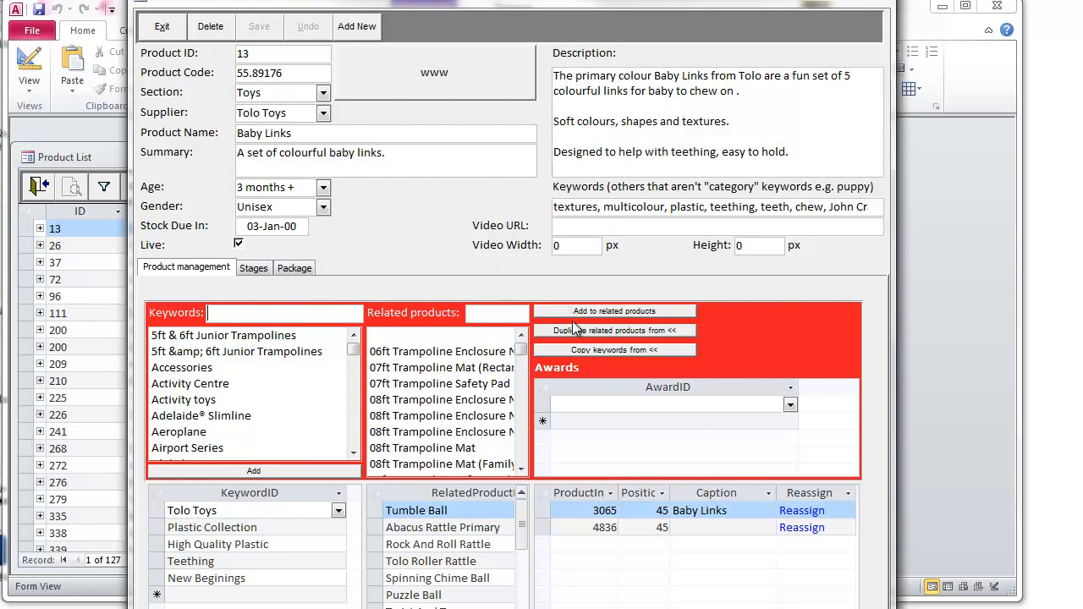
mouse_move(459, 356)
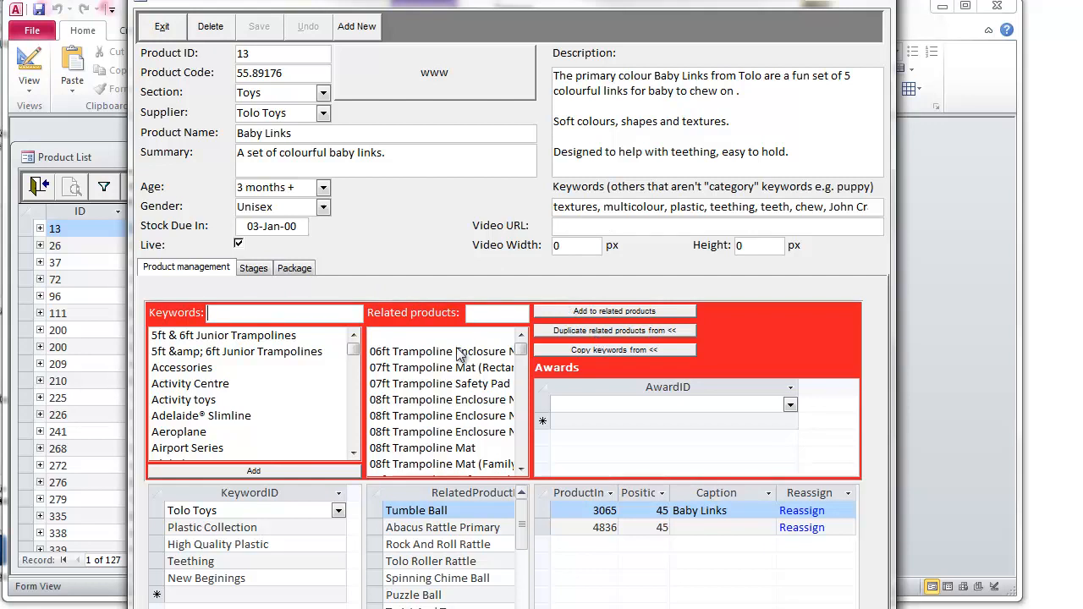
mouse_move(404, 424)
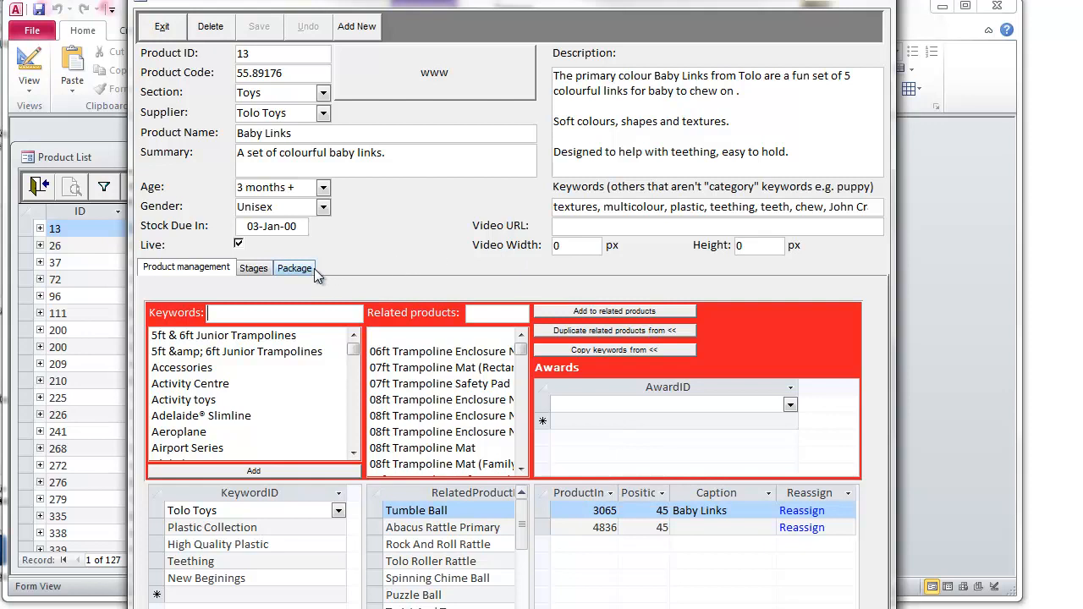
click(295, 268)
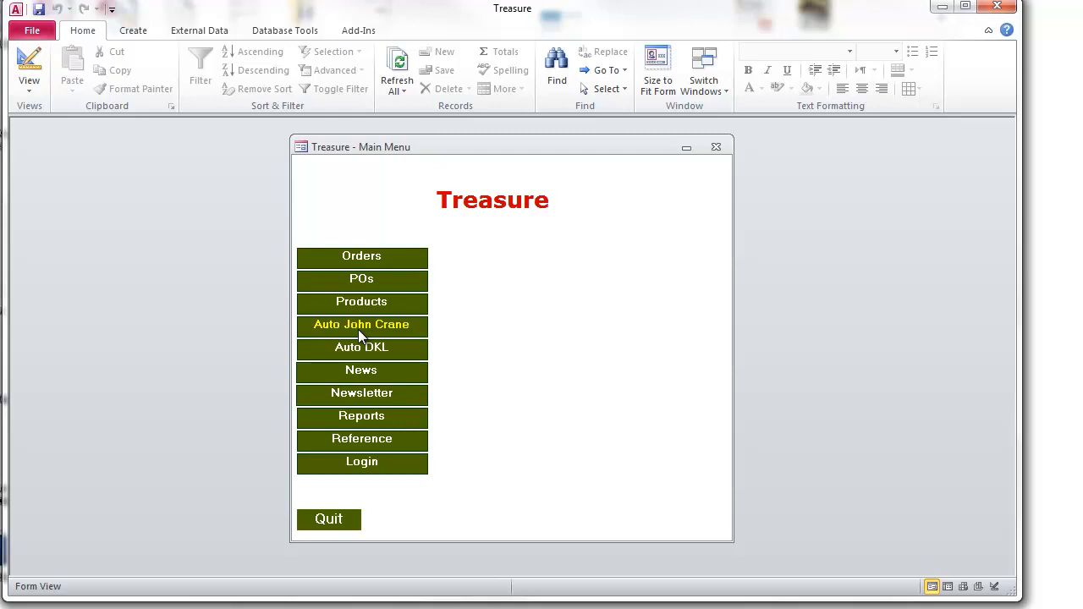
mouse_move(355, 355)
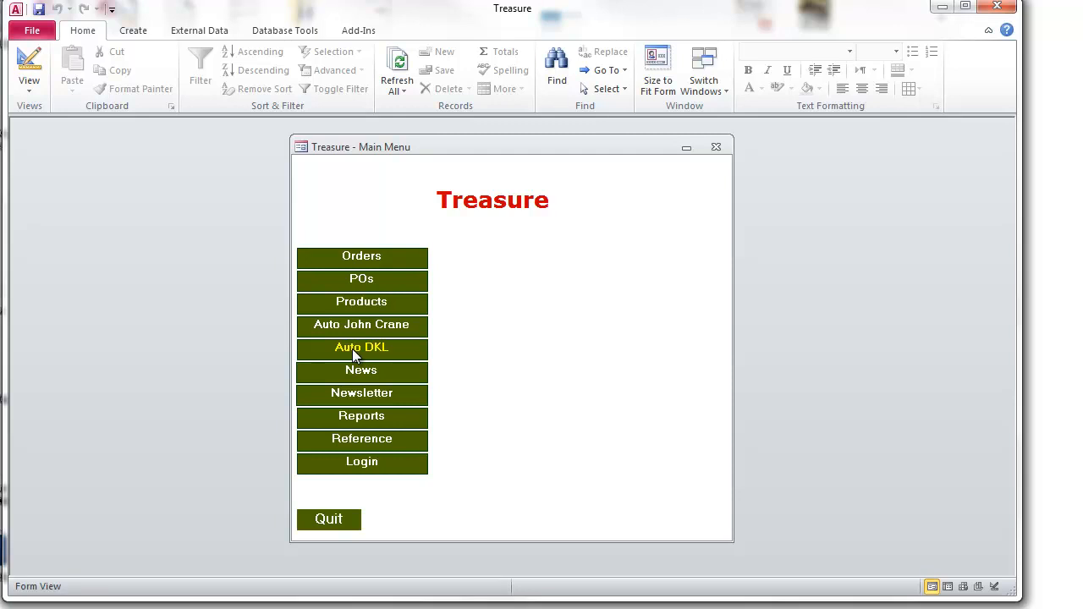
mouse_move(367, 380)
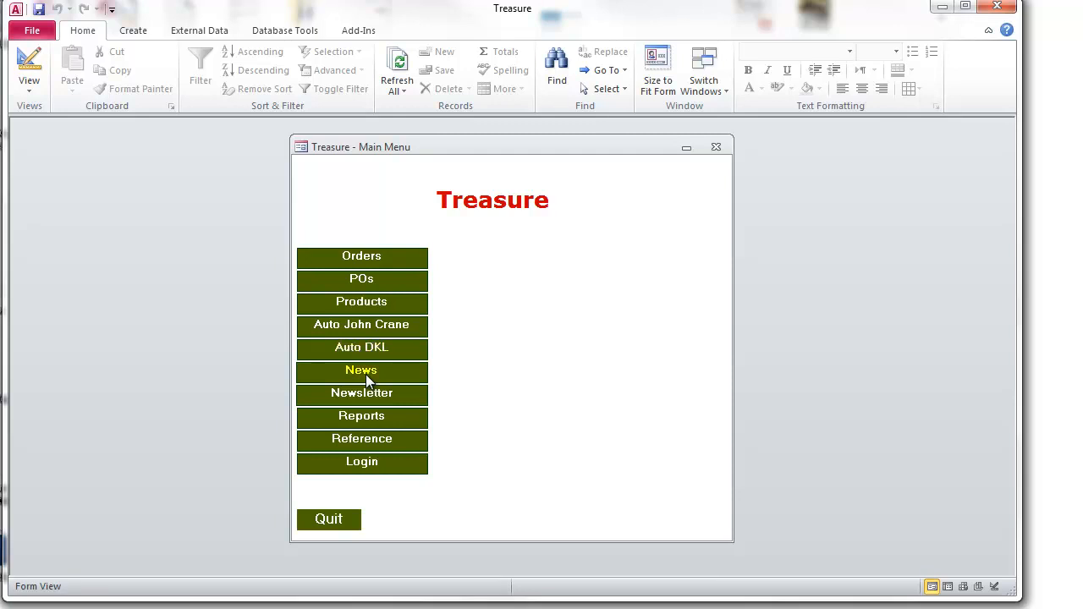
Step: View the News List of 53 articles, check the Hibba article online, and return to Access
click(362, 371)
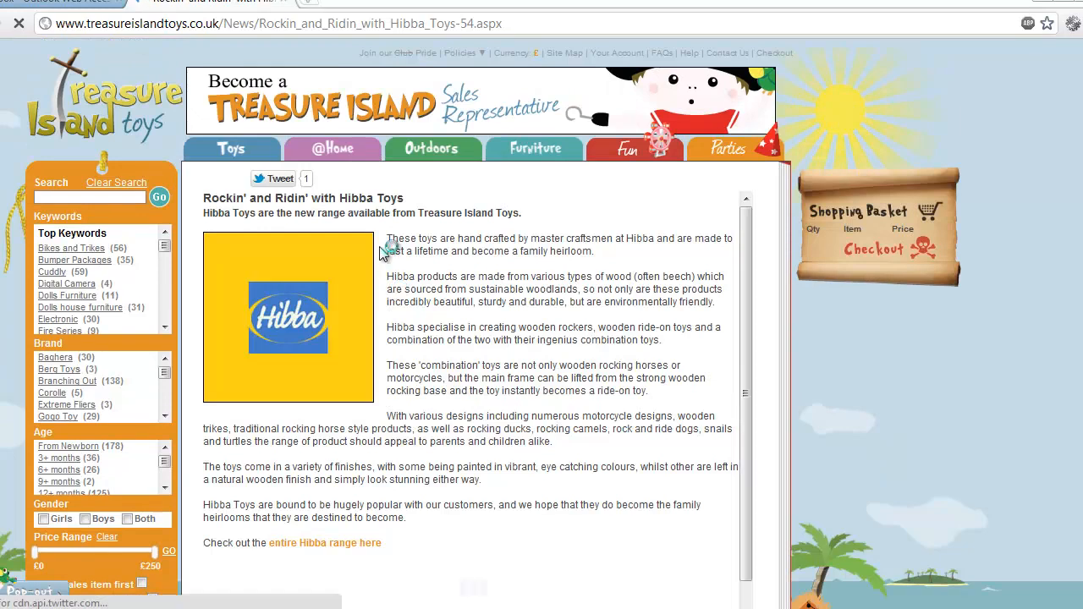
scroll(down, 3)
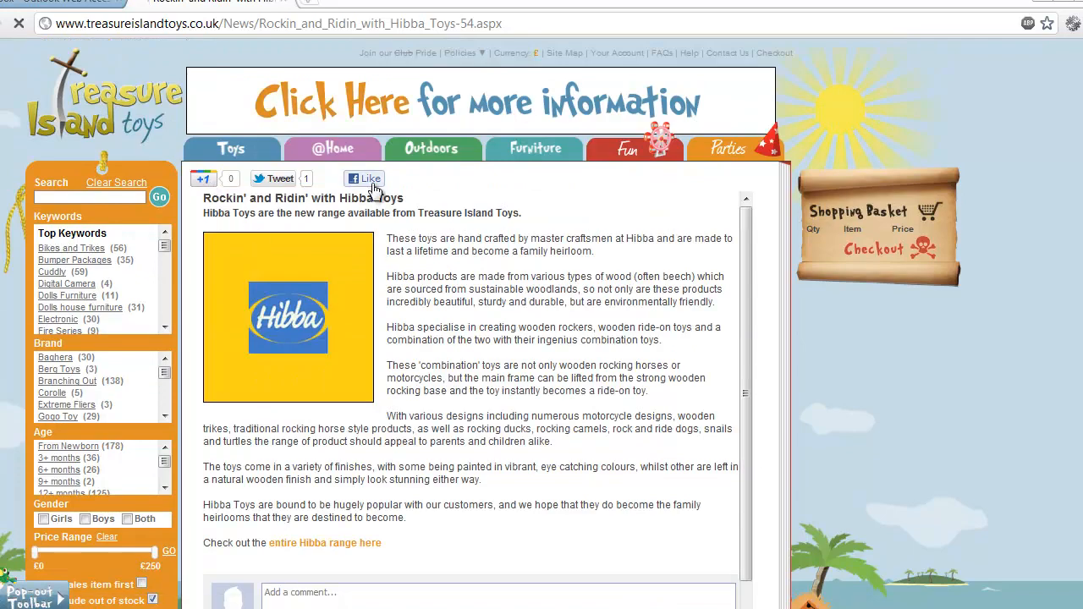
click(203, 180)
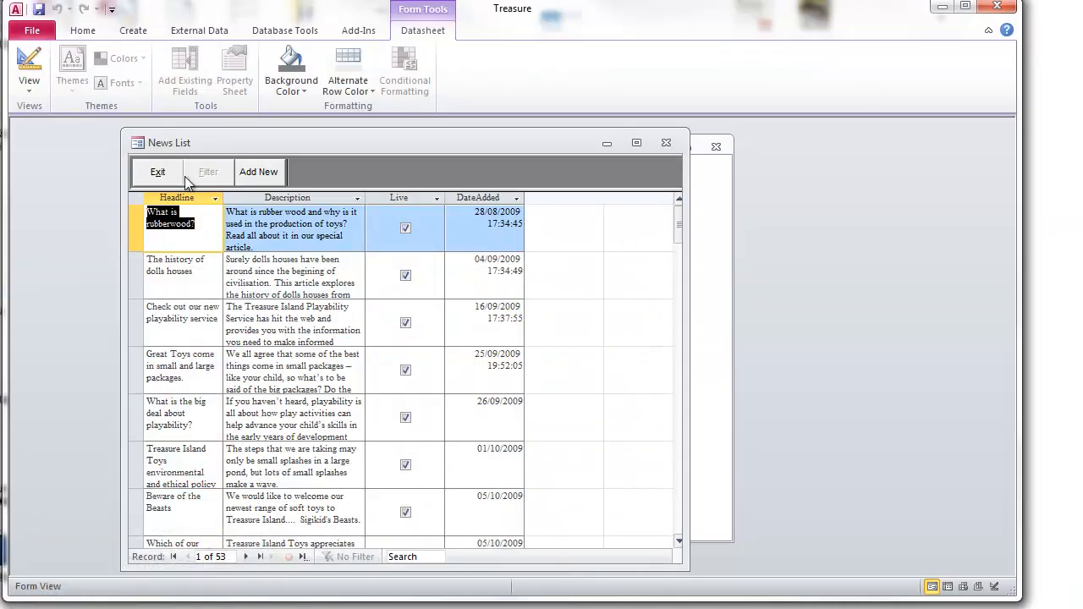
Step: Exit the News List, review the FrmSendNewsletter events message, and close it to the main menu
click(157, 173)
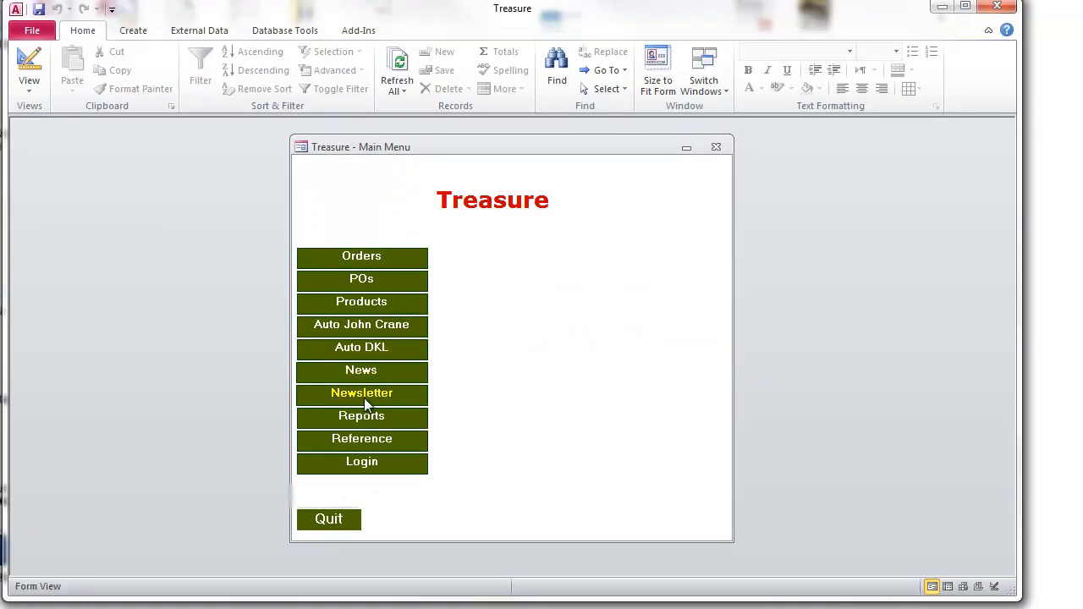
click(362, 394)
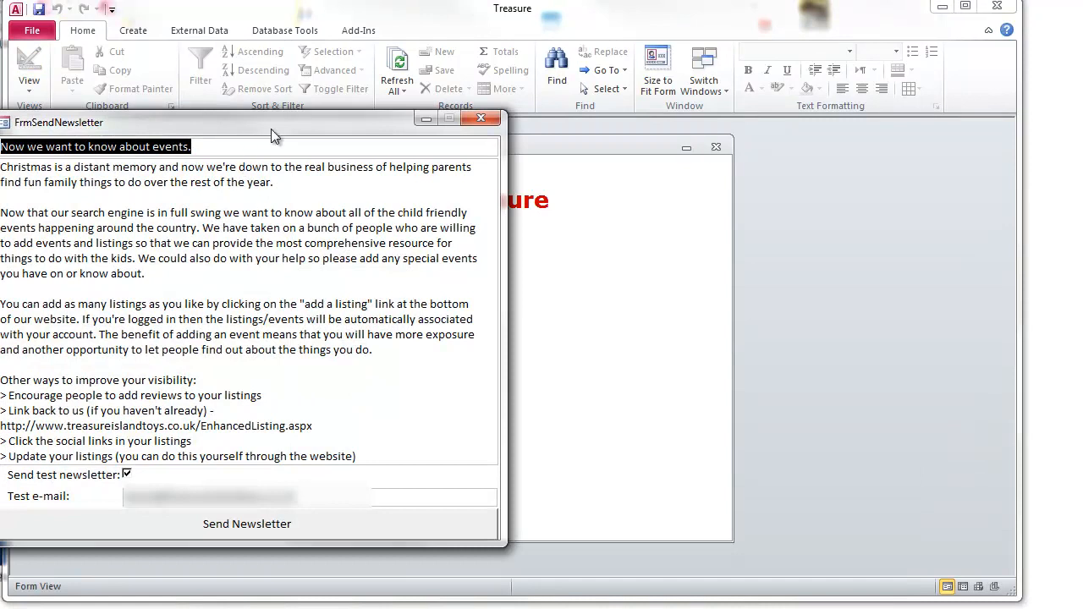
drag(271, 121, 318, 115)
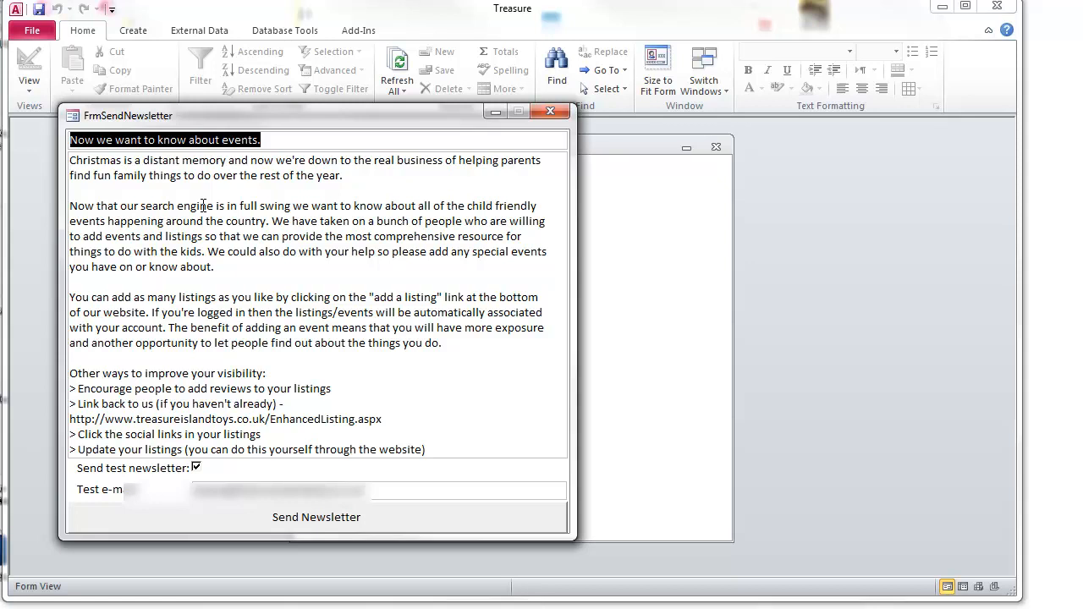
click(301, 250)
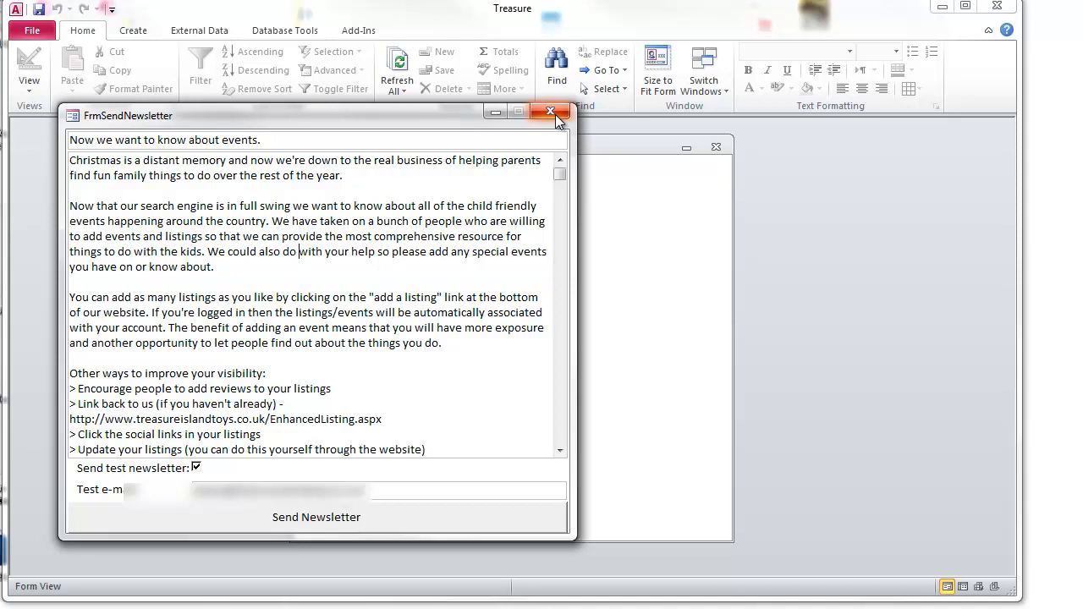
click(550, 112)
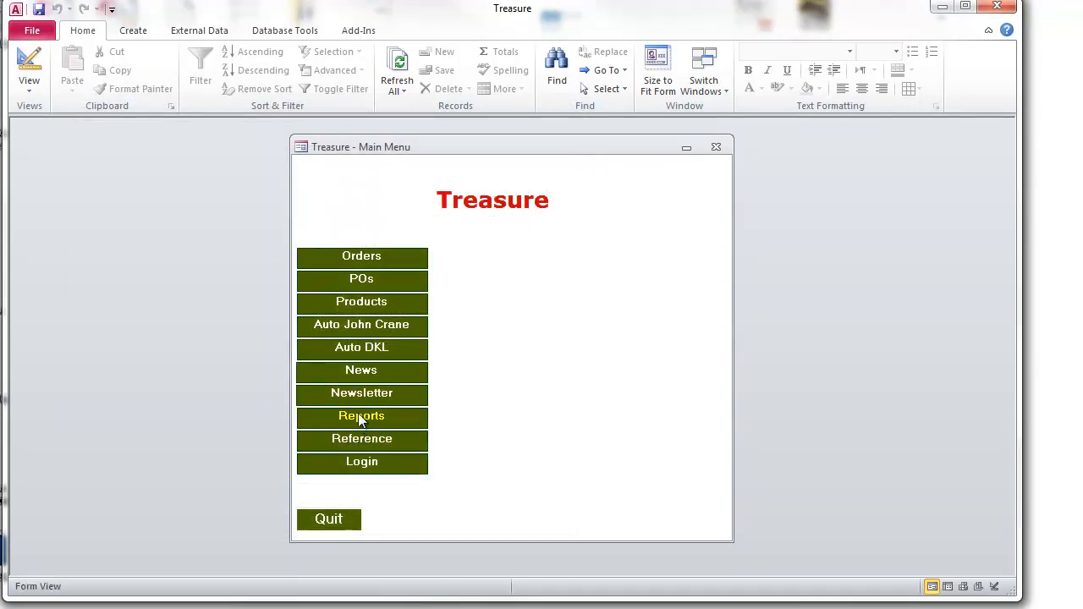
mouse_move(365, 425)
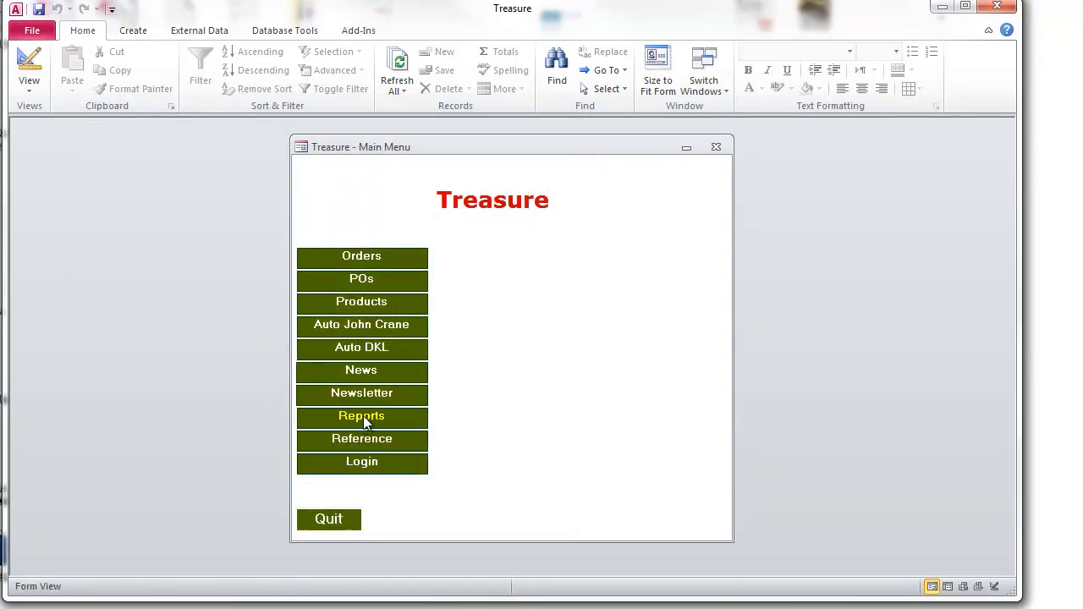
mouse_move(389, 250)
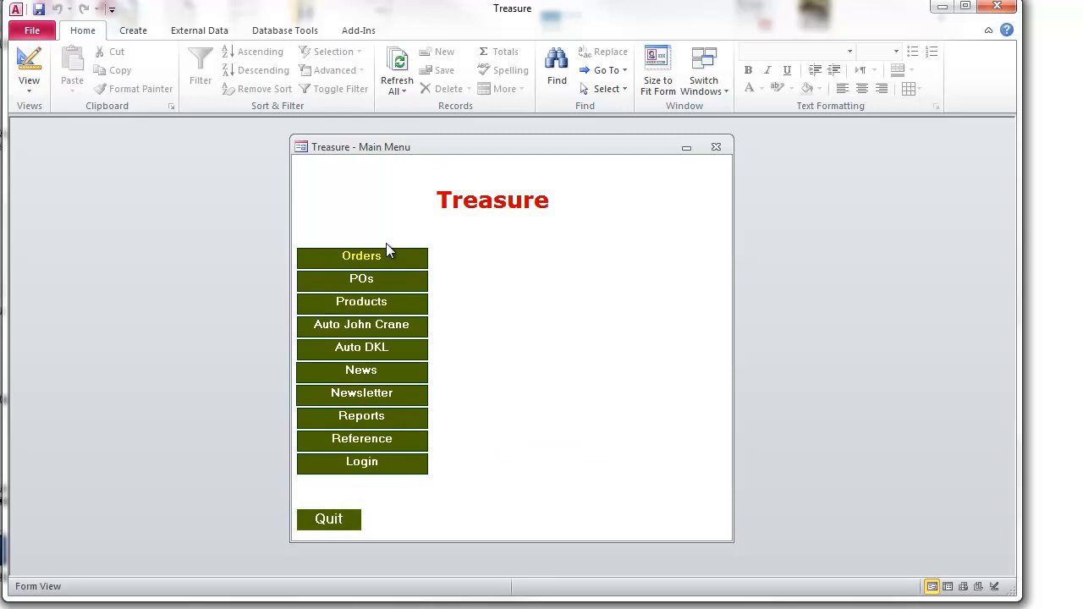